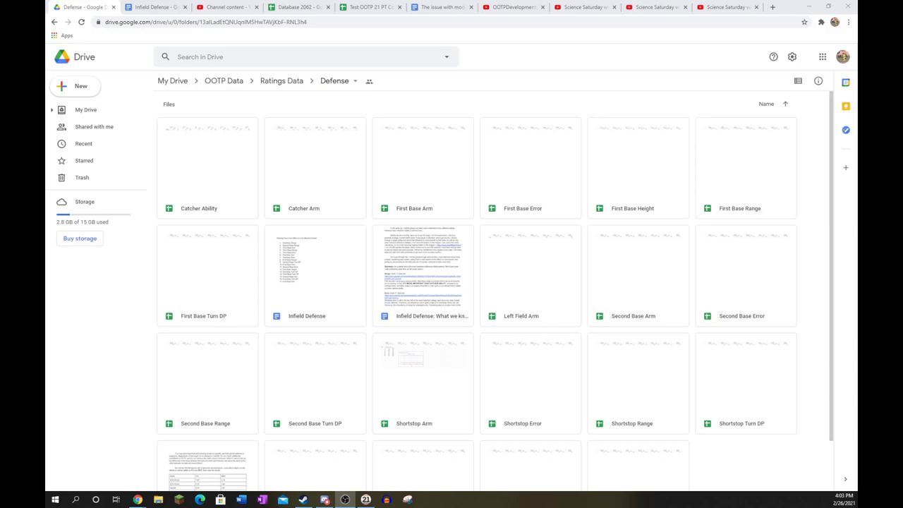
- Scroll across the First Base Arm sheet's runs-per-game columns from 80% Worse to 100% Better
{"action": "scroll", "scroll_direction": "down", "scroll_amount": 3}
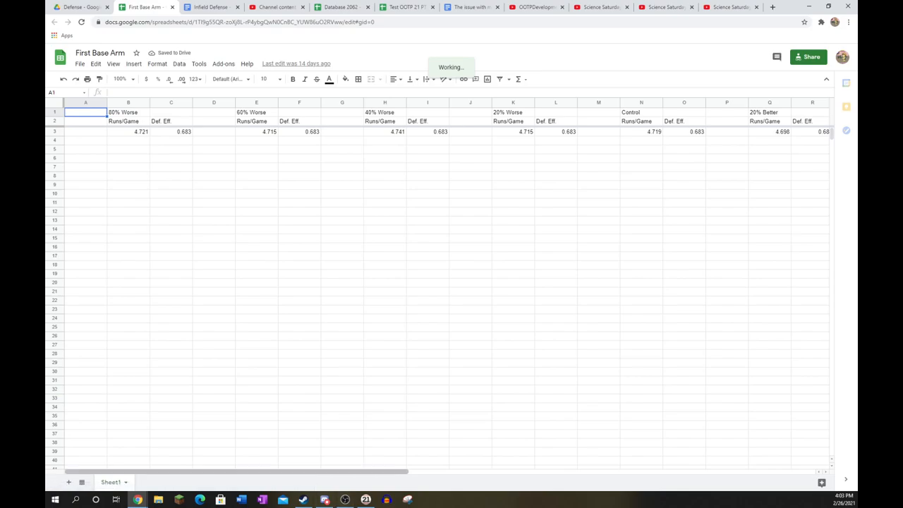
{"action": "scroll", "scroll_direction": "right", "scroll_amount": 3}
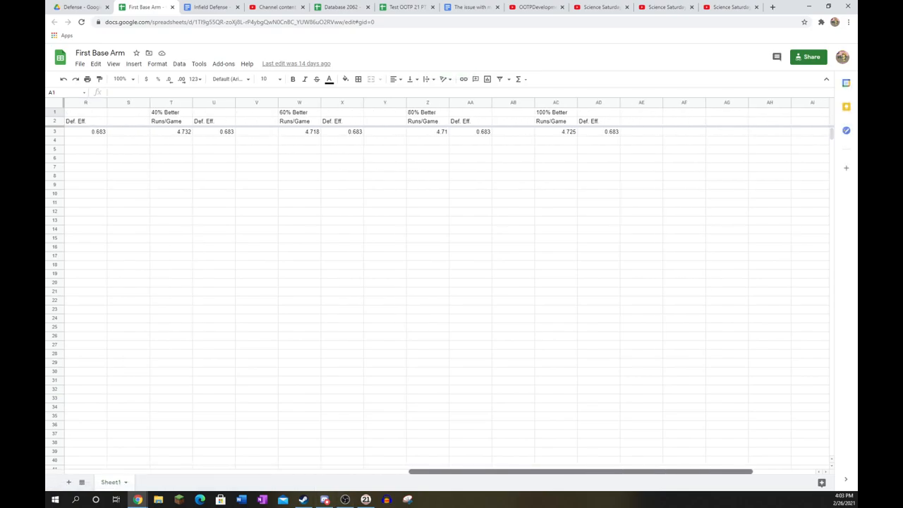
{"action": "scroll", "scroll_direction": "left", "scroll_amount": 3}
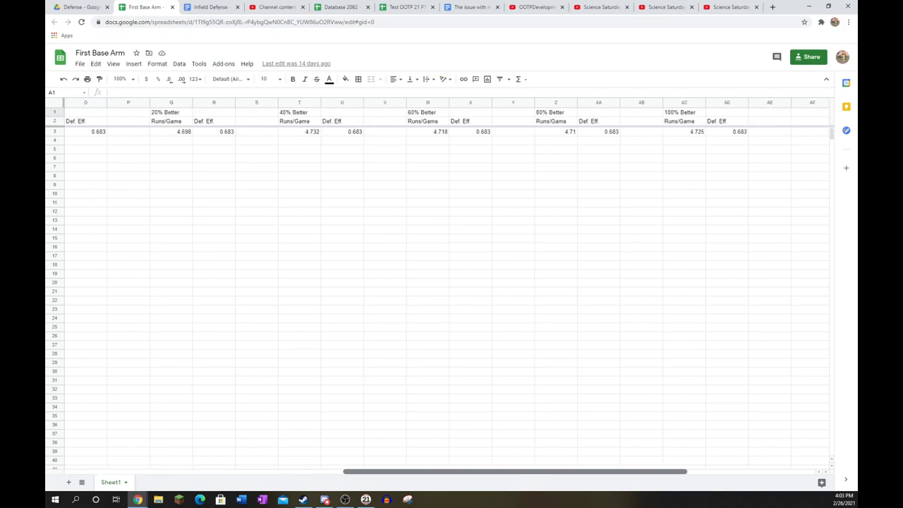
{"action": "scroll", "scroll_direction": "left", "scroll_amount": 3}
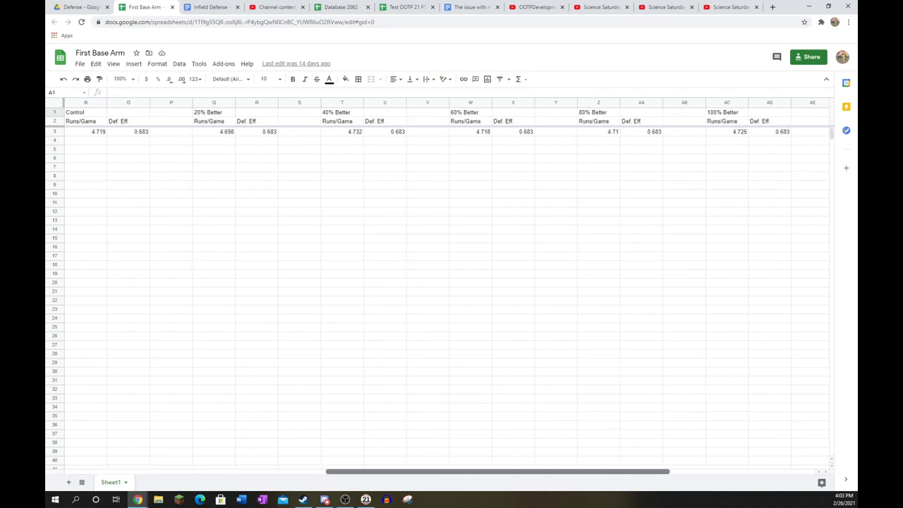
{"action": "scroll", "scroll_direction": "right", "scroll_amount": 3}
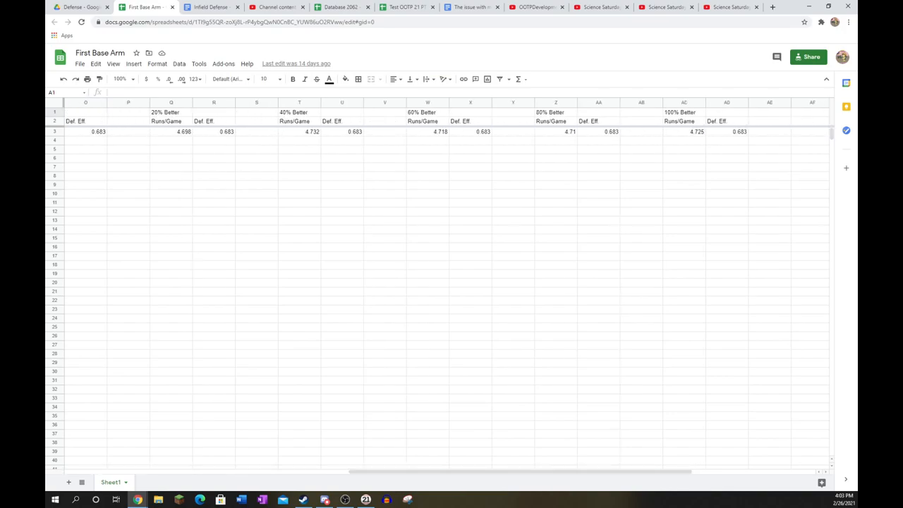
{"action": "scroll", "scroll_direction": "left", "scroll_amount": 3}
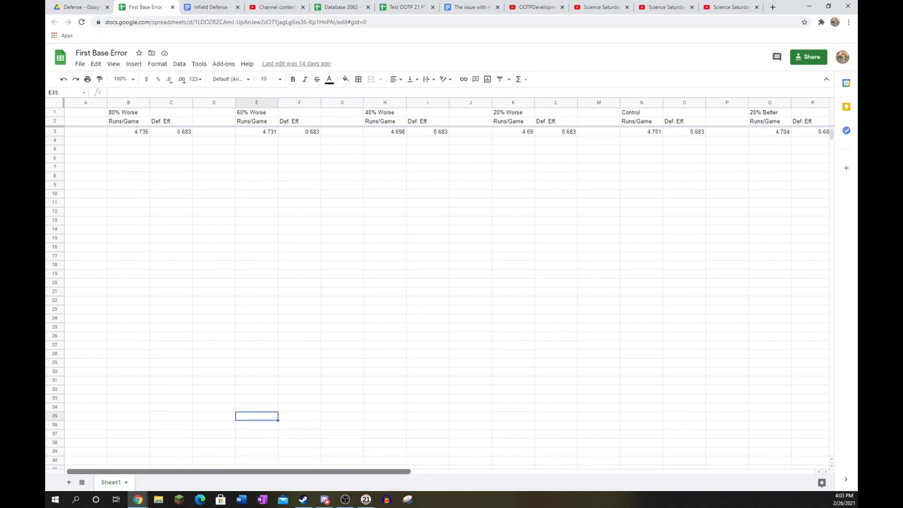
- Scroll through the First Base Error rating columns, then go back to the Drive Defense folder
{"action": "scroll", "scroll_direction": "right", "scroll_amount": 3}
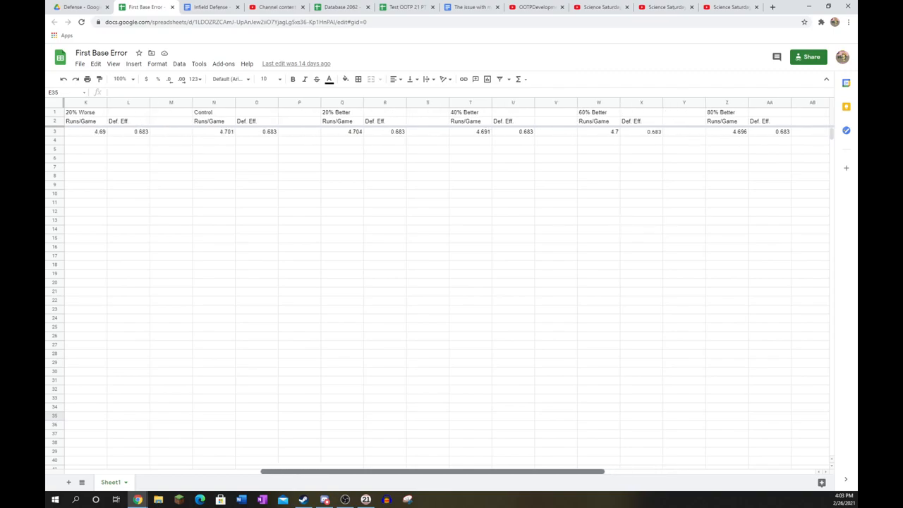
{"action": "scroll", "scroll_direction": "left", "scroll_amount": 3}
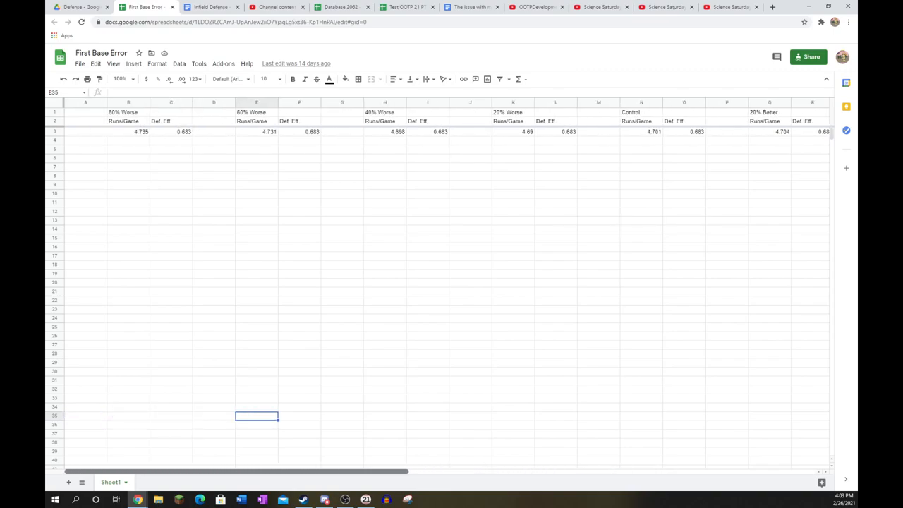
{"action": "scroll", "scroll_direction": "right", "scroll_amount": 3}
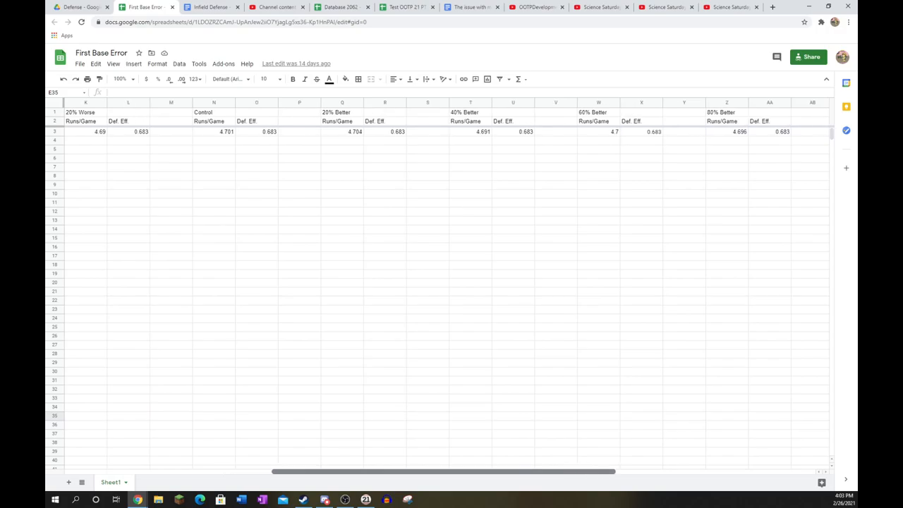
{"action": "scroll", "scroll_direction": "right", "scroll_amount": 3}
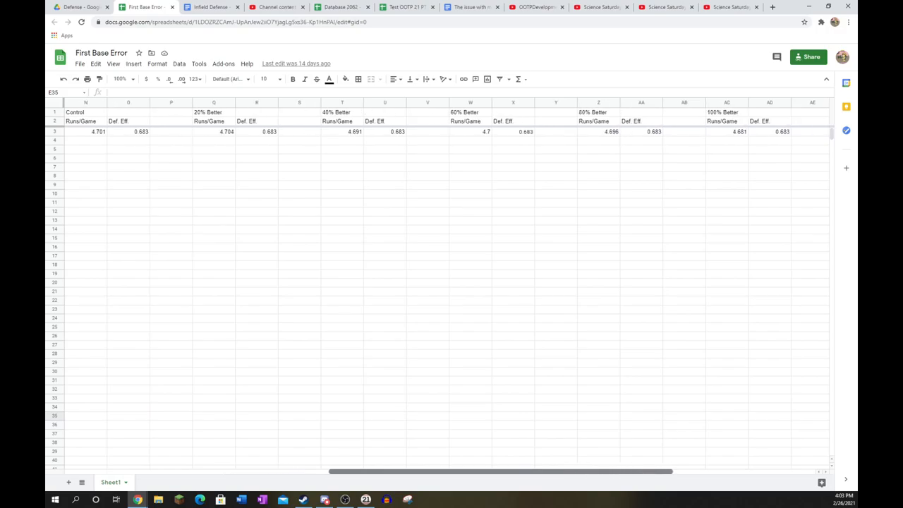
{"action": "scroll", "scroll_direction": "left", "scroll_amount": 3}
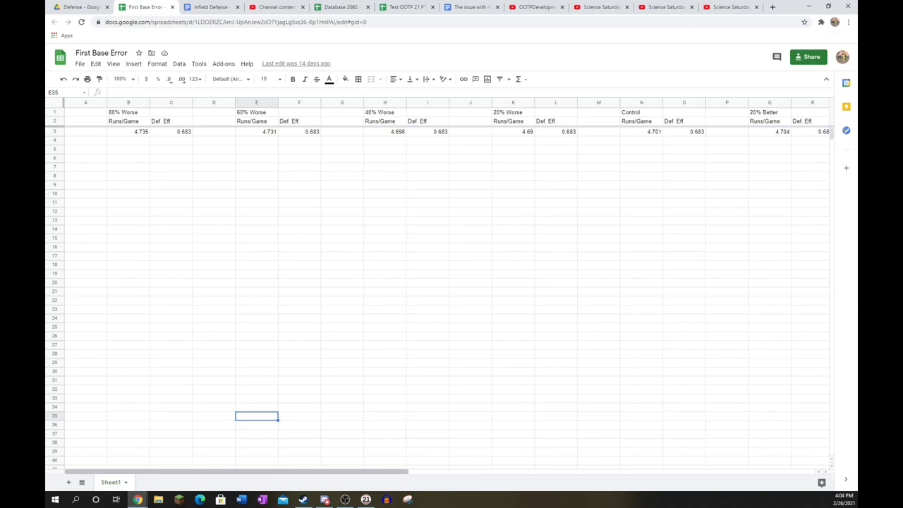
{"action": "scroll", "scroll_direction": "right", "scroll_amount": 3}
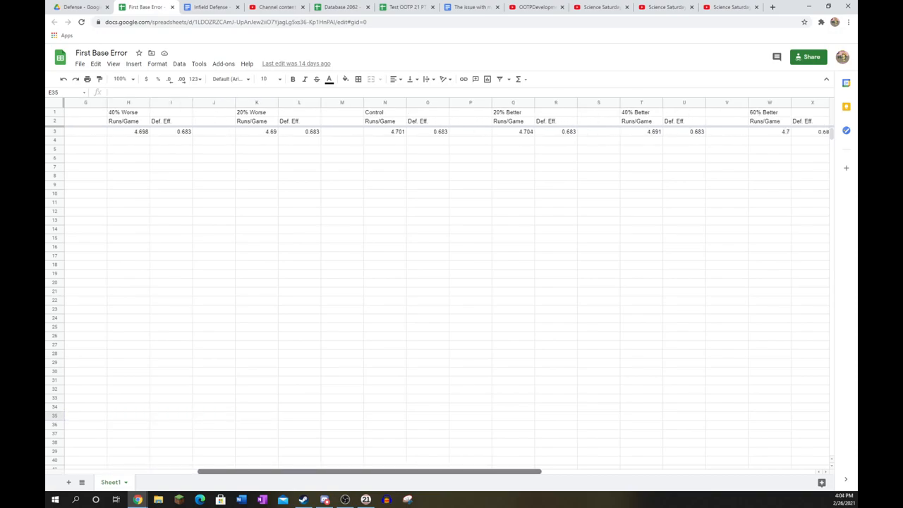
{"action": "scroll", "scroll_direction": "right", "scroll_amount": 3}
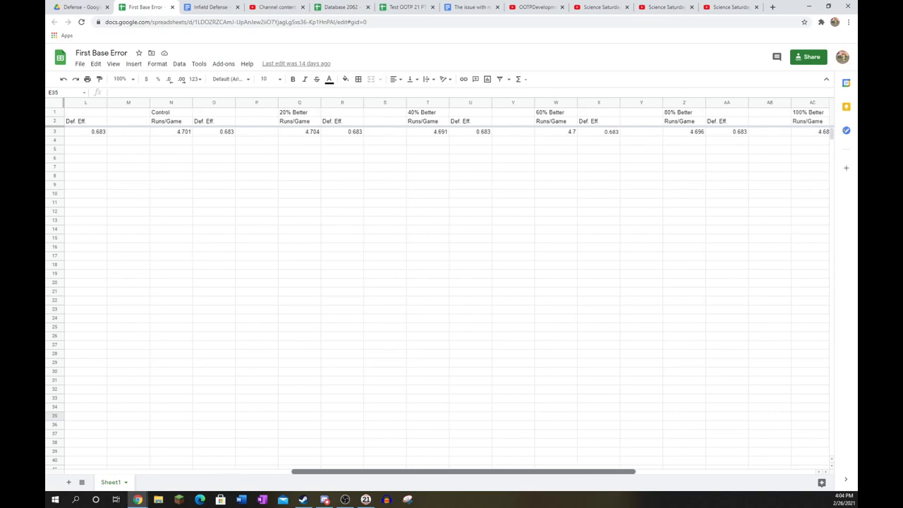
{"action": "scroll", "scroll_direction": "left", "scroll_amount": 3}
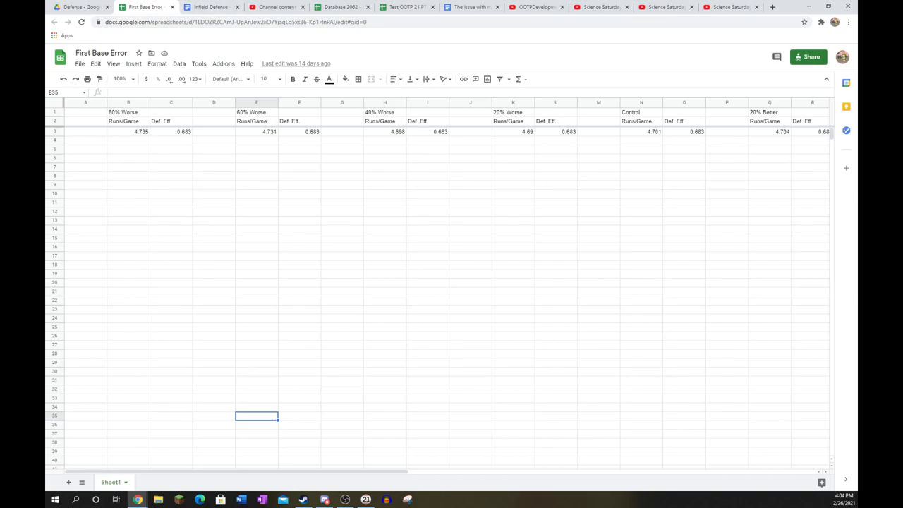
{"action": "left_click", "coordinate": [77, 10]}
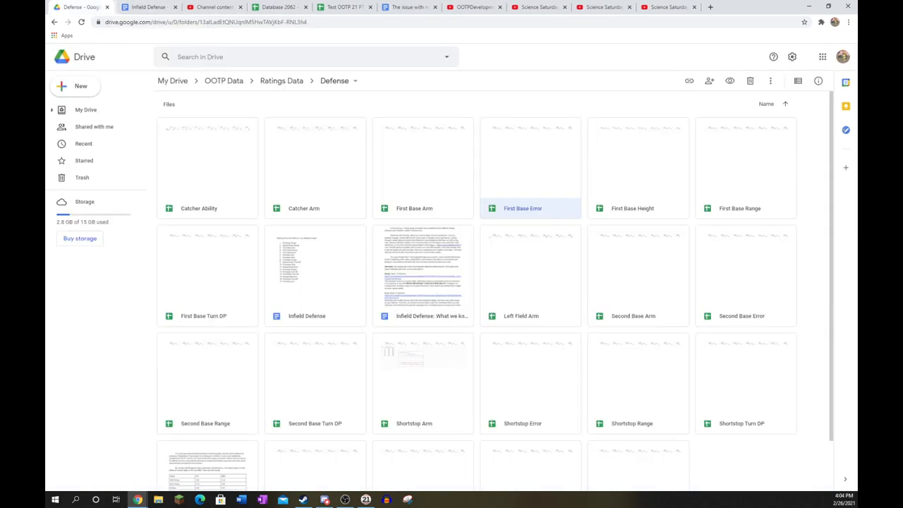
- Open First Base Height and inspect the 5'7 runs-per-game value in B3
{"action": "double_click", "coordinate": [638, 170]}
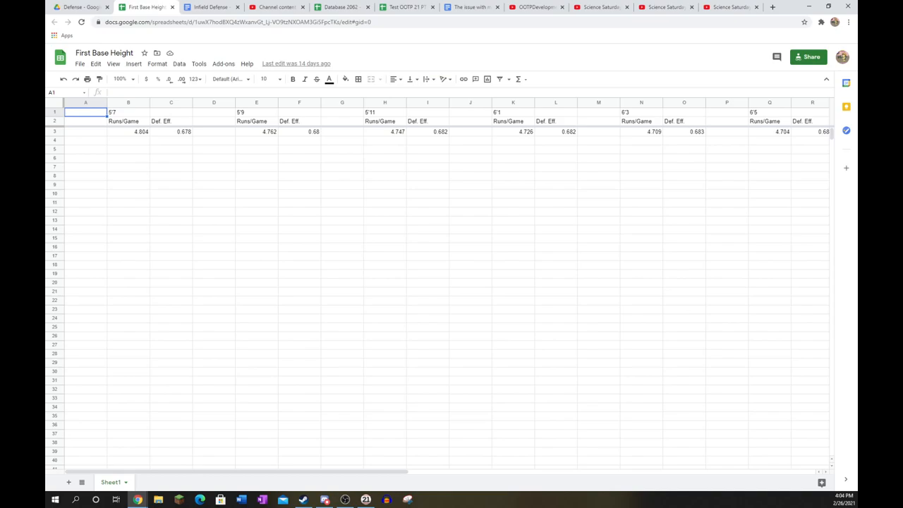
{"action": "left_click", "coordinate": [128, 131]}
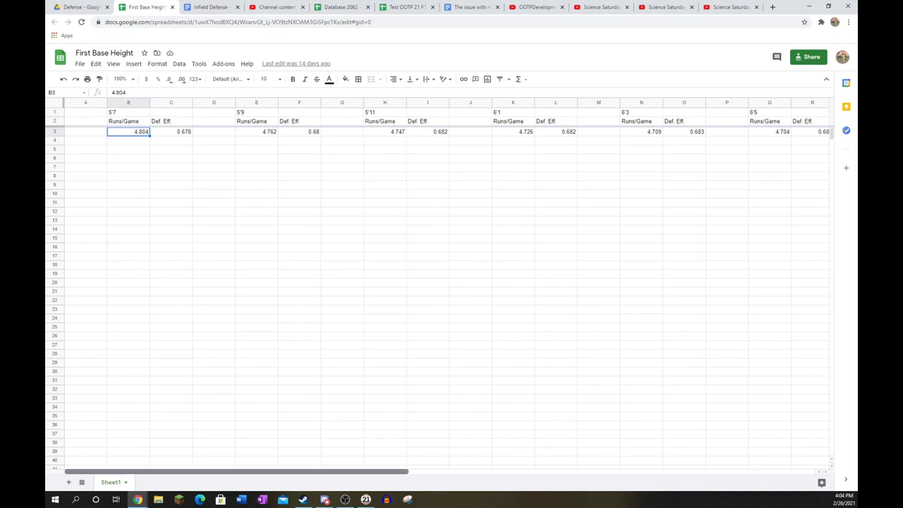
{"action": "scroll", "scroll_direction": "right", "scroll_amount": 3}
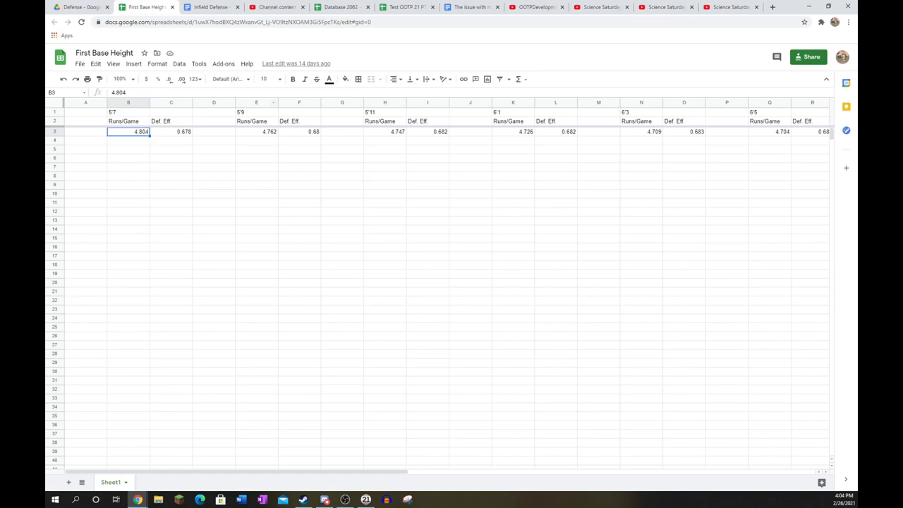
{"action": "mouse_move", "coordinate": [139, 12]}
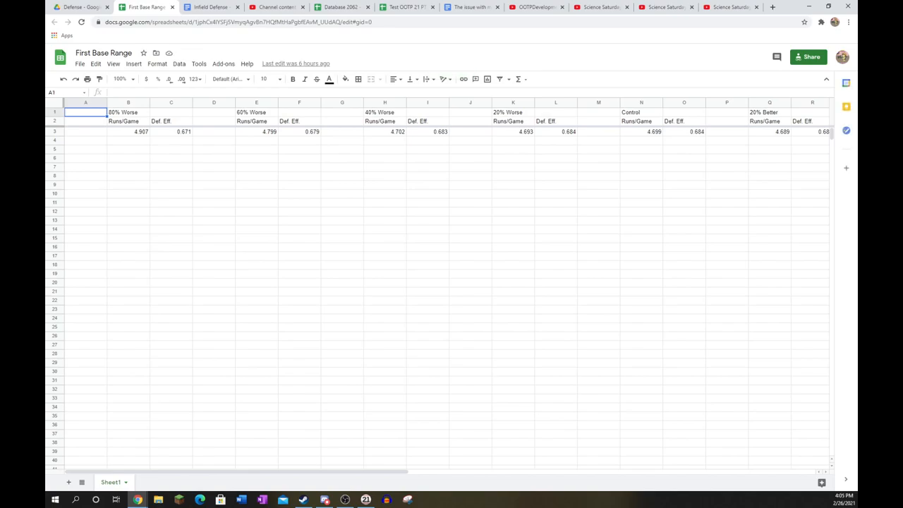
- Compare First Base Range runs per game at 80% Worse (B4) and 40% Worse (H4)
{"action": "left_click", "coordinate": [128, 140]}
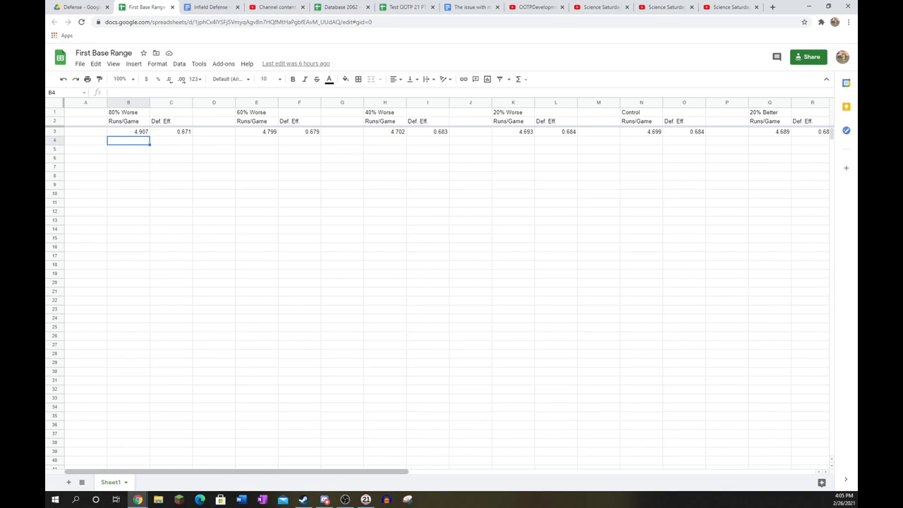
{"action": "scroll", "scroll_direction": "right", "scroll_amount": 3}
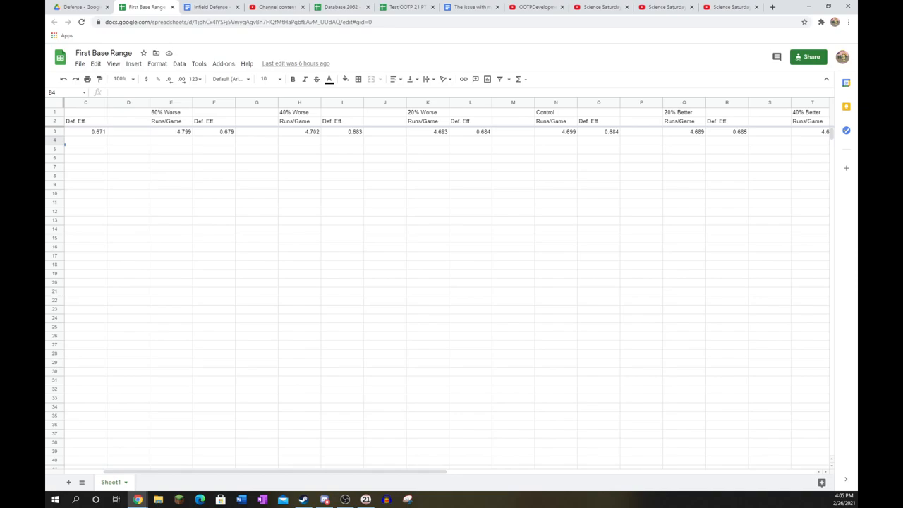
{"action": "left_click", "coordinate": [256, 140]}
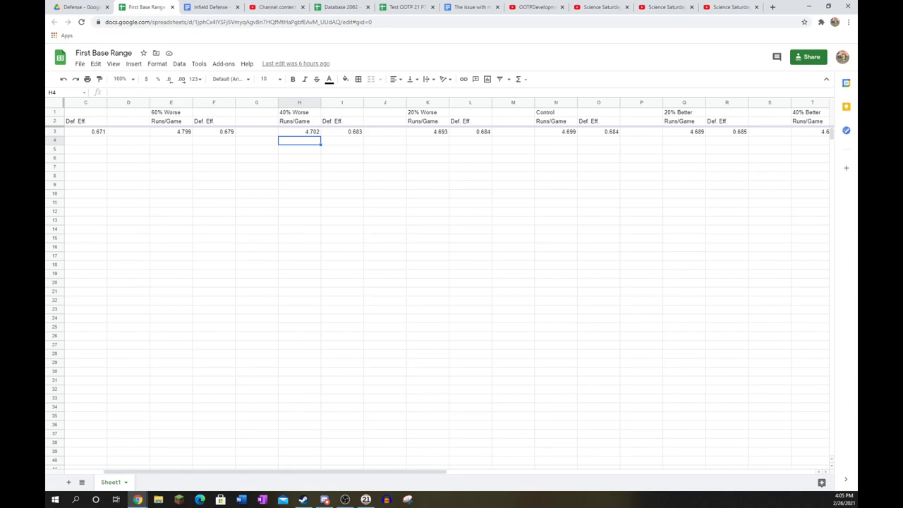
{"action": "scroll", "scroll_direction": "right", "scroll_amount": 3}
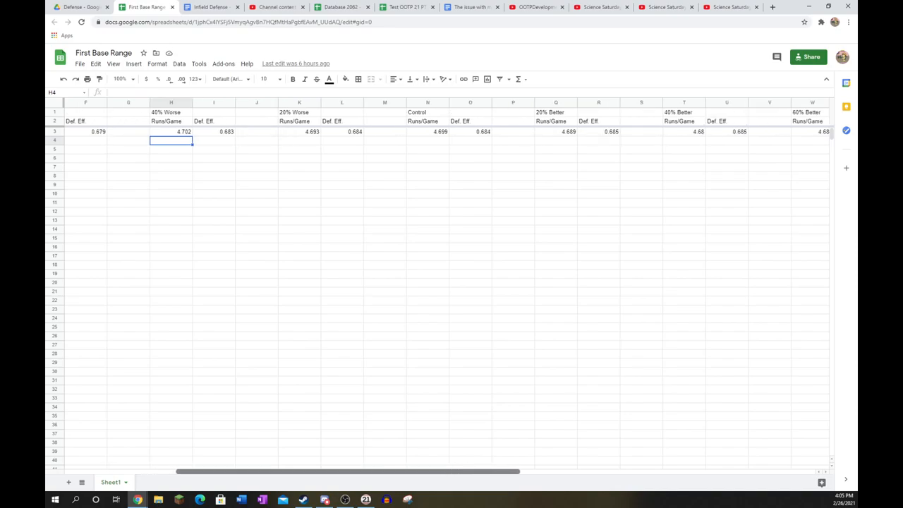
{"action": "scroll", "scroll_direction": "right", "scroll_amount": 3}
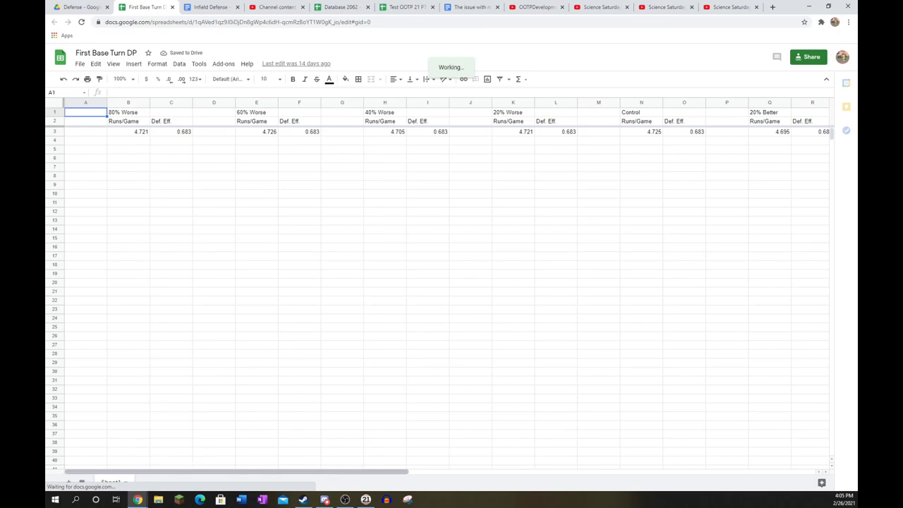
- Scroll across the First Base Turn DP rating columns and back
{"action": "scroll", "scroll_direction": "right", "scroll_amount": 3}
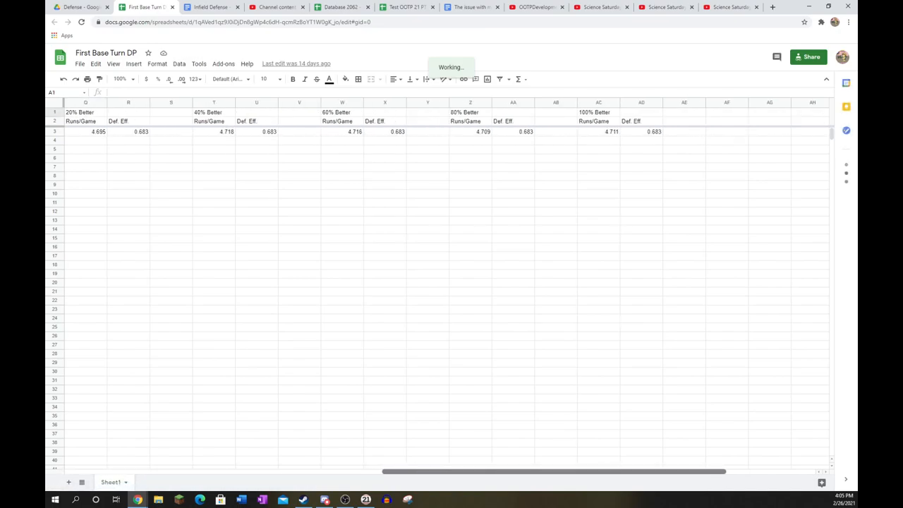
{"action": "scroll", "scroll_direction": "left", "scroll_amount": 3}
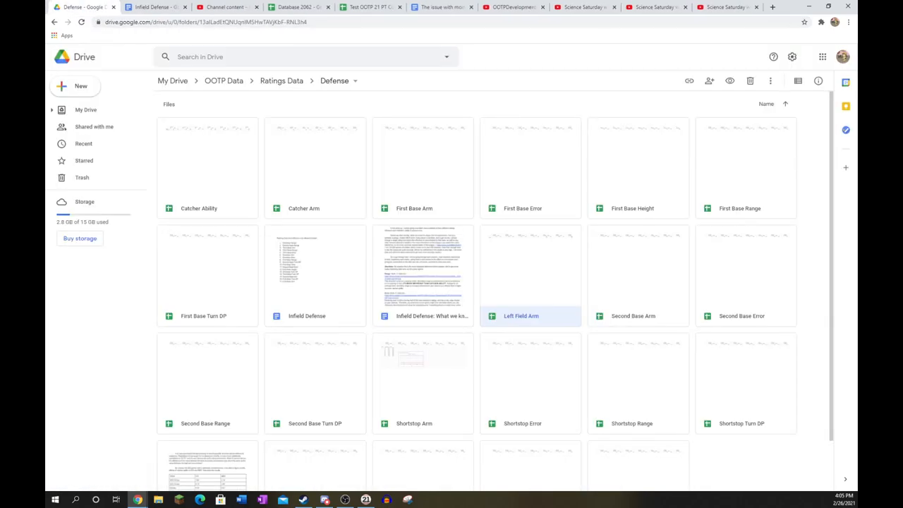
- Open the Second Base Arm spreadsheet and scroll right through its Runs/Game and Def. Eff. columns
{"action": "double_click", "coordinate": [633, 275]}
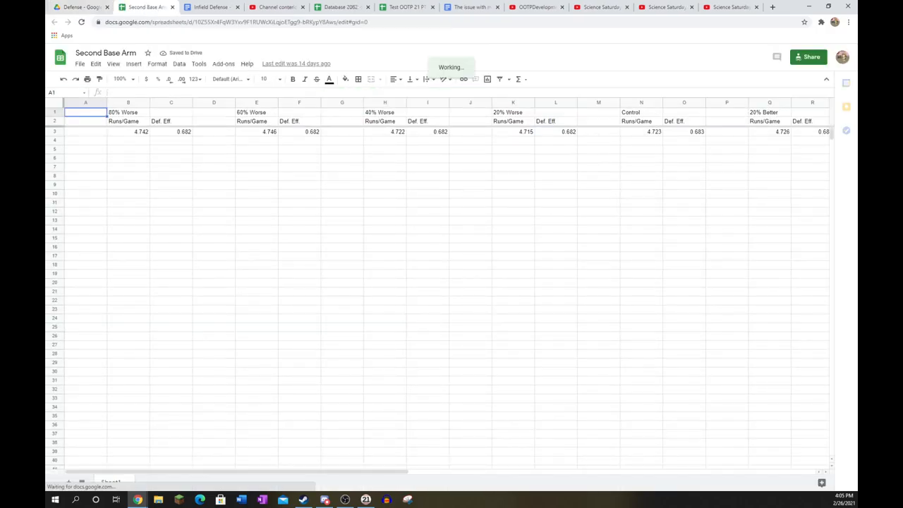
{"action": "scroll", "scroll_direction": "right", "scroll_amount": 3}
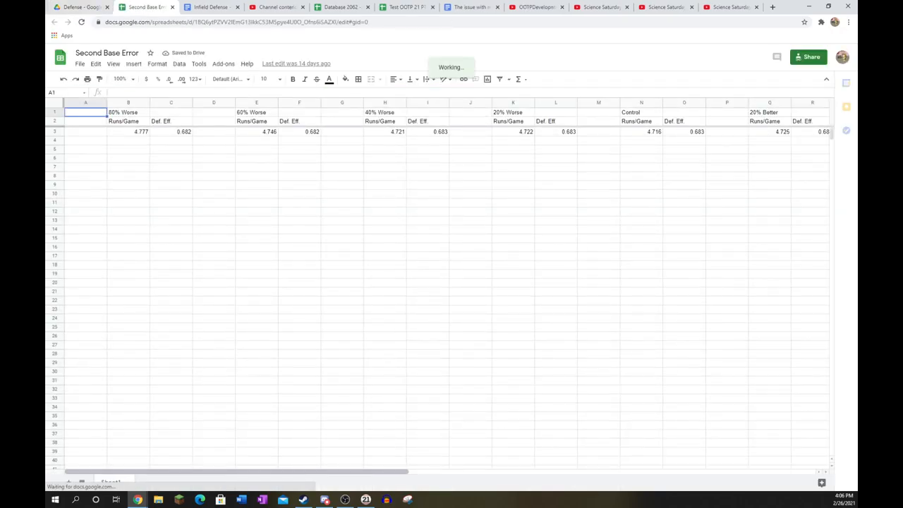
- Scroll the Second Base Error sheet from 80% Worse to 100% Better and back to column A
{"action": "scroll", "scroll_direction": "right", "scroll_amount": 3}
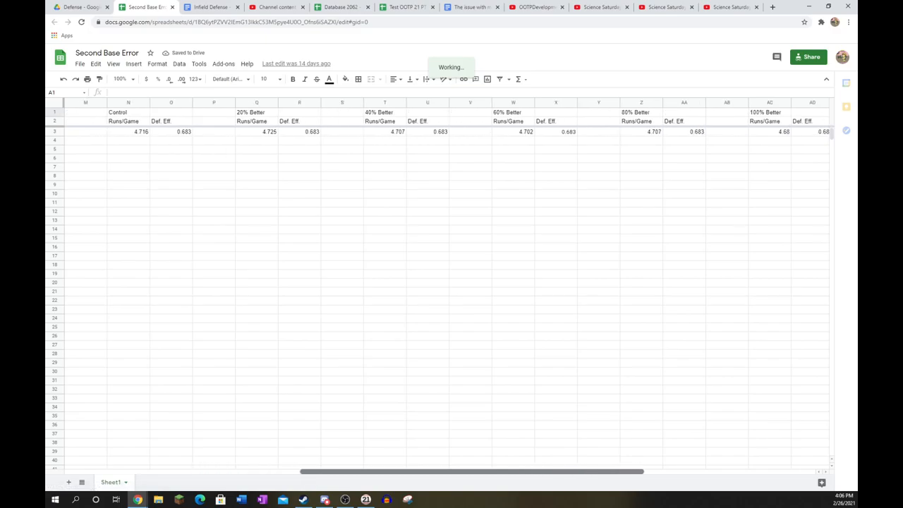
{"action": "scroll", "scroll_direction": "right", "scroll_amount": 3}
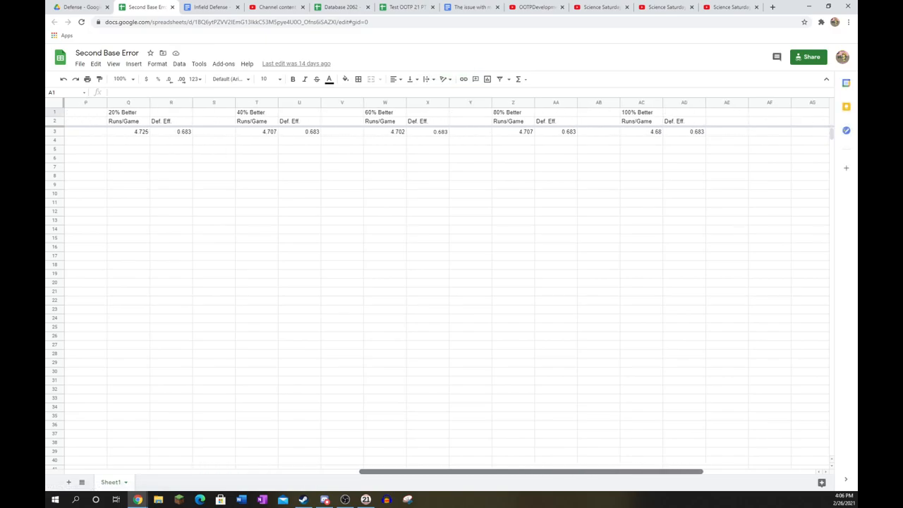
{"action": "scroll", "scroll_direction": "left", "scroll_amount": 3}
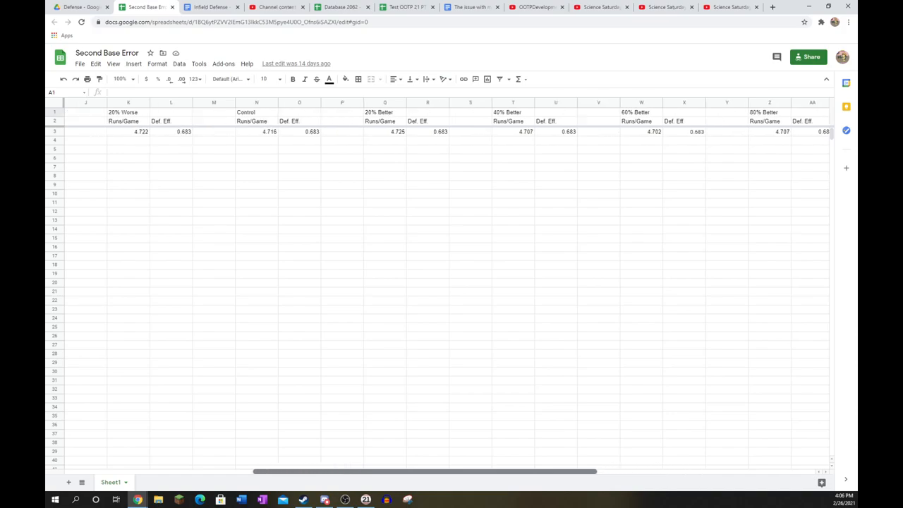
{"action": "scroll", "scroll_direction": "left", "scroll_amount": 3}
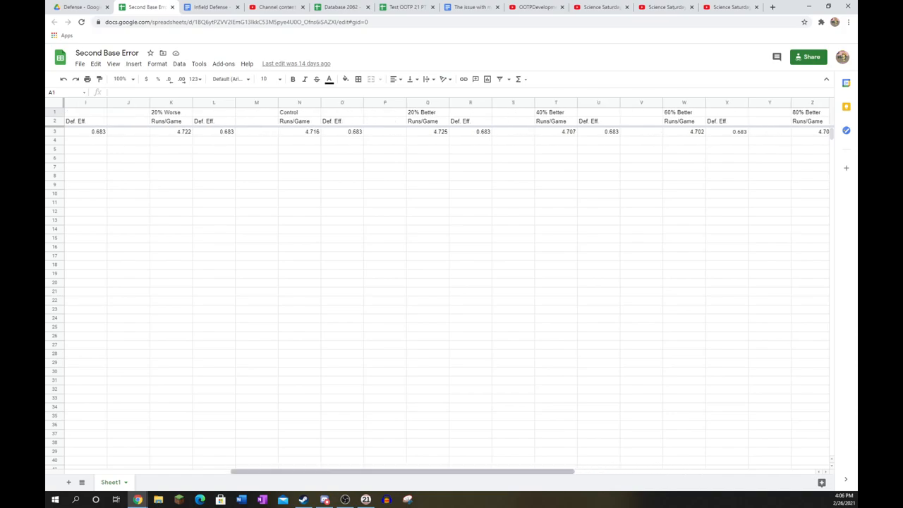
{"action": "scroll", "scroll_direction": "left", "scroll_amount": 3}
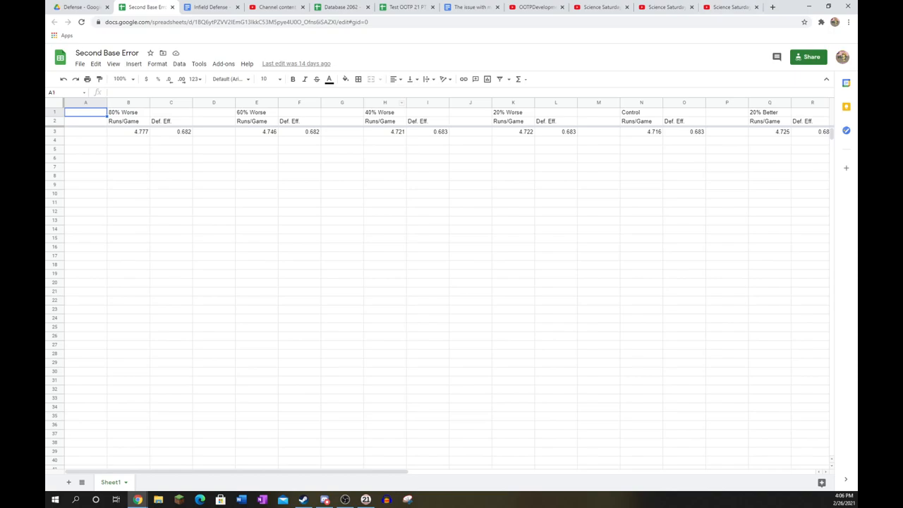
{"action": "scroll", "scroll_direction": "right", "scroll_amount": 3}
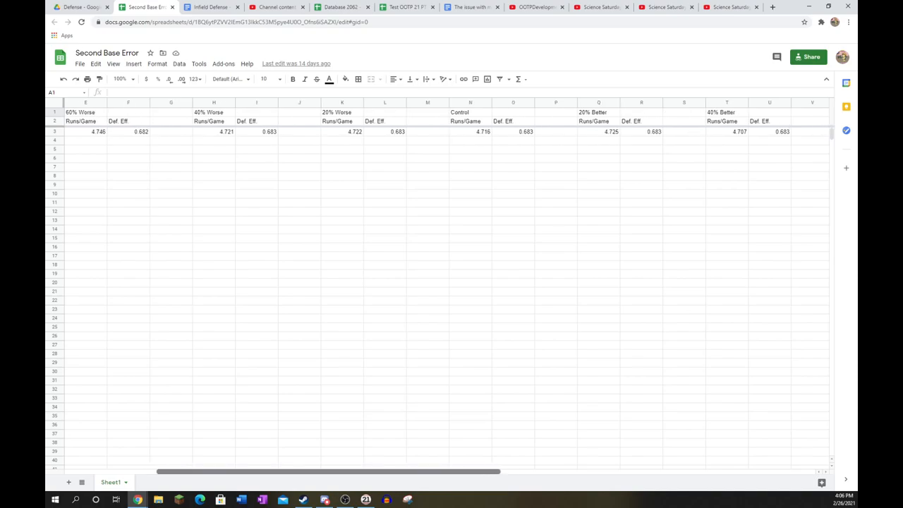
{"action": "scroll", "scroll_direction": "right", "scroll_amount": 3}
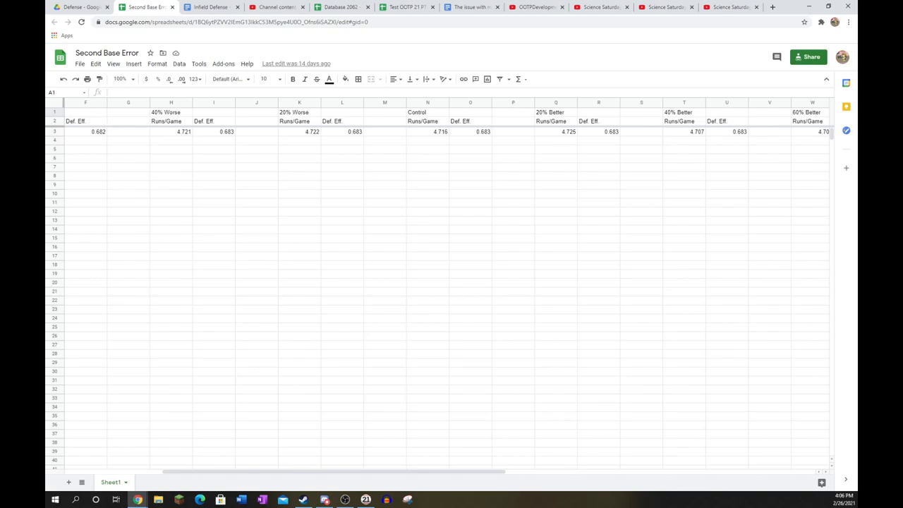
{"action": "scroll", "scroll_direction": "left", "scroll_amount": 3}
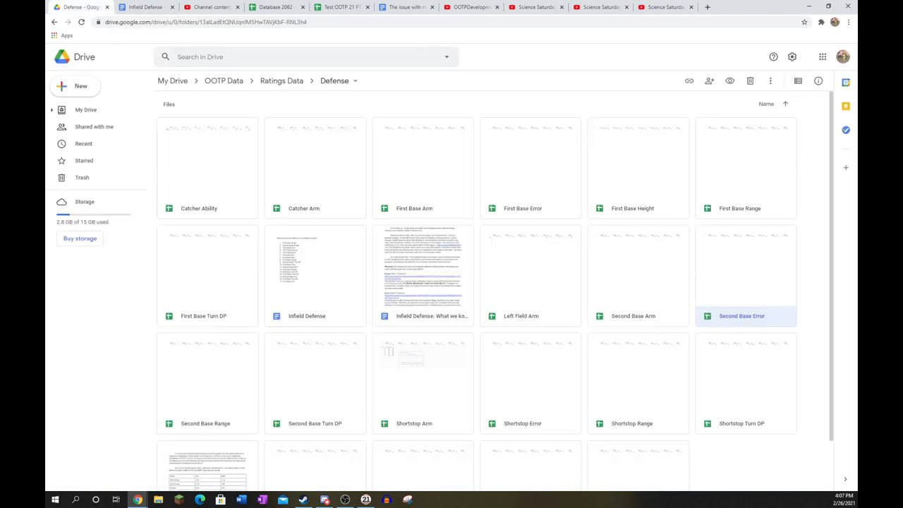
- Open Second Base Range and scroll right through its Runs/Game and Def. Eff. columns
{"action": "double_click", "coordinate": [207, 381]}
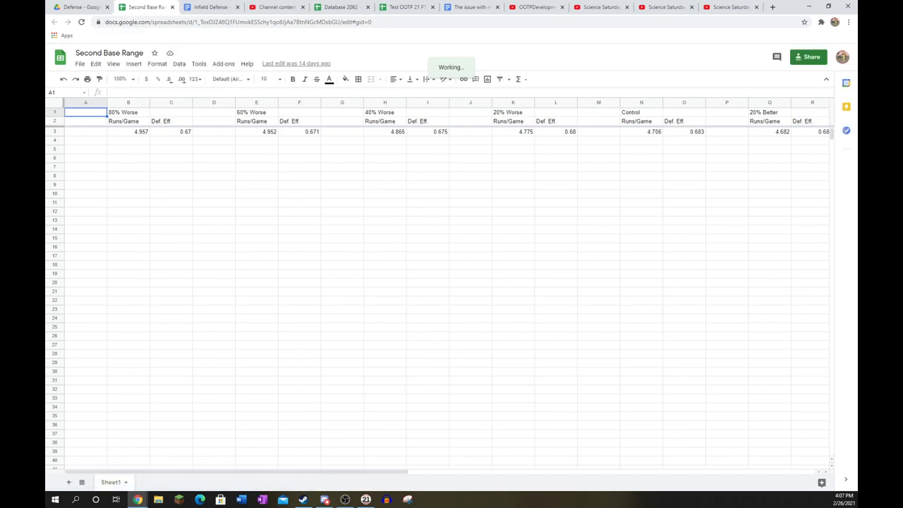
{"action": "scroll", "scroll_direction": "right", "scroll_amount": 3}
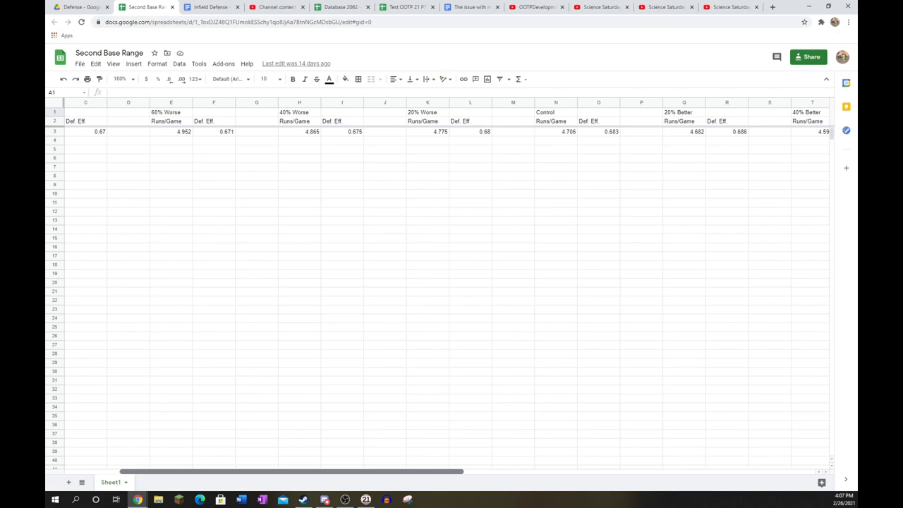
{"action": "scroll", "scroll_direction": "right", "scroll_amount": 3}
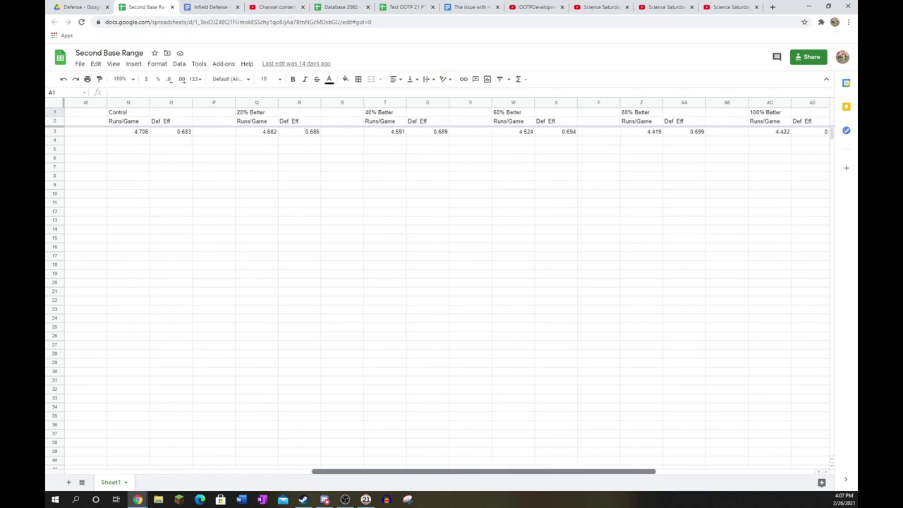
{"action": "scroll", "scroll_direction": "right", "scroll_amount": 3}
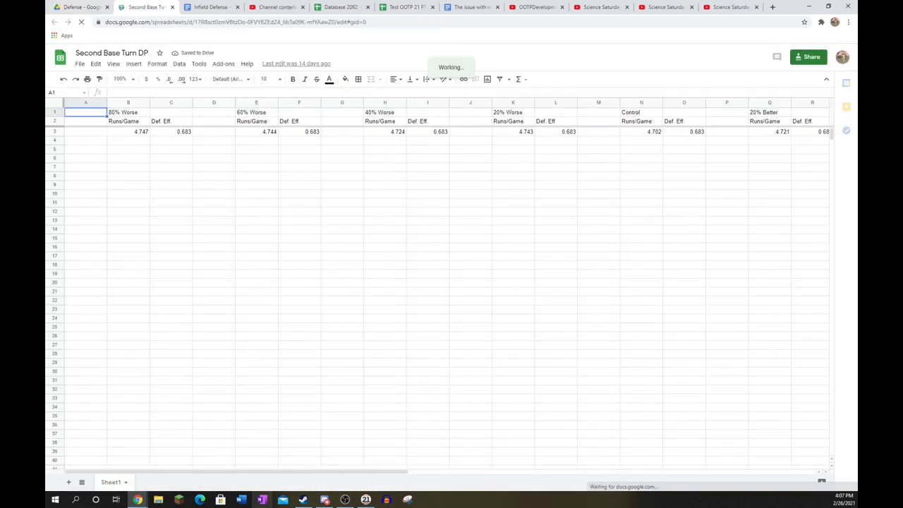
- Scroll the Second Base Turn DP sheet right to column AD, then back
{"action": "scroll", "scroll_direction": "right", "scroll_amount": 3}
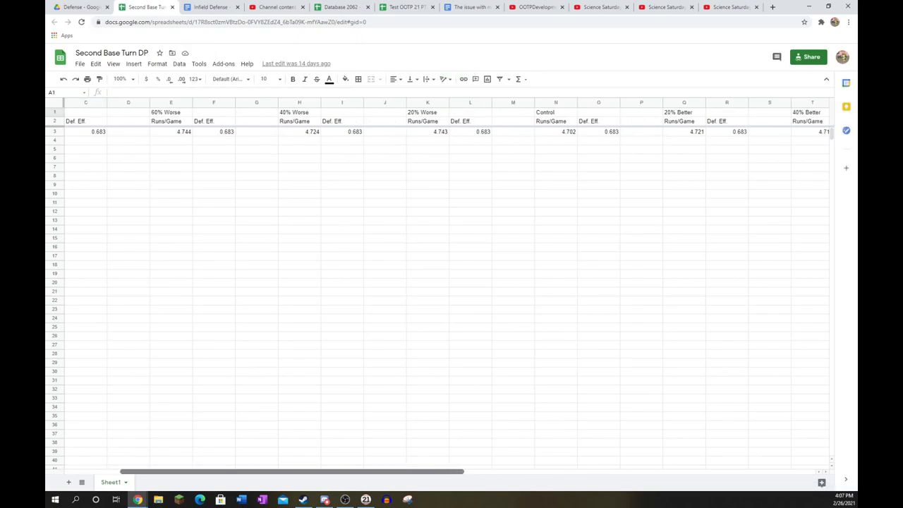
{"action": "scroll", "scroll_direction": "right", "scroll_amount": 3}
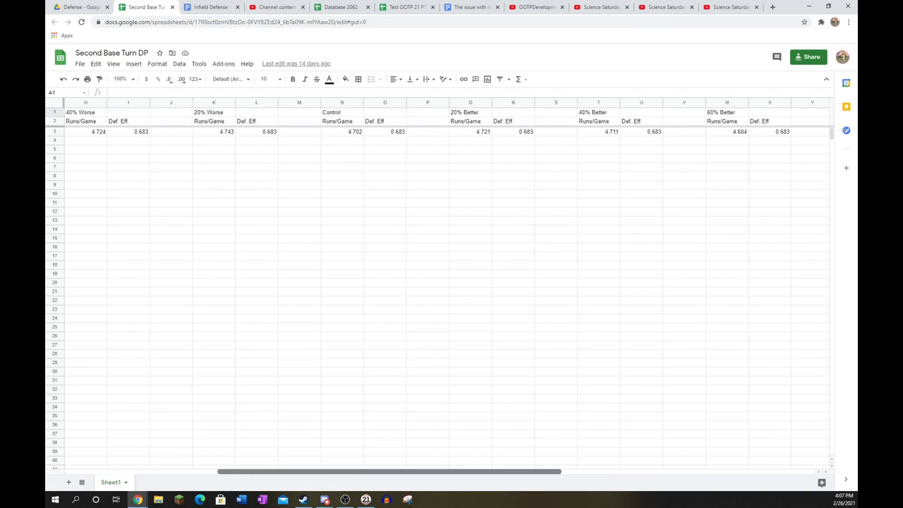
{"action": "scroll", "scroll_direction": "right", "scroll_amount": 3}
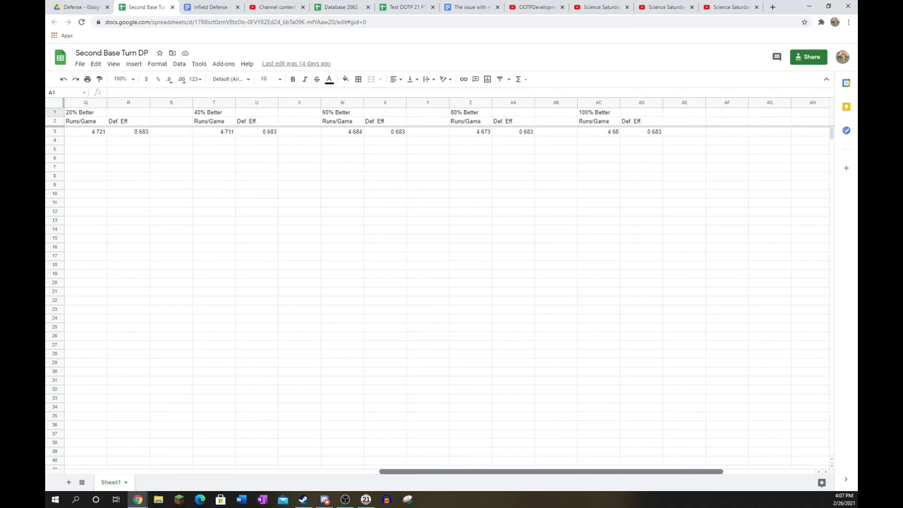
{"action": "scroll", "scroll_direction": "left", "scroll_amount": 3}
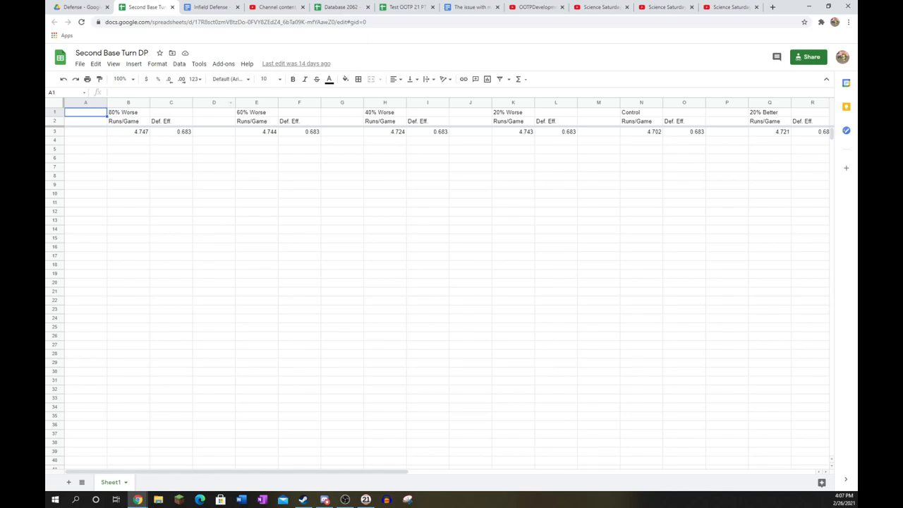
{"action": "mouse_move", "coordinate": [148, 8]}
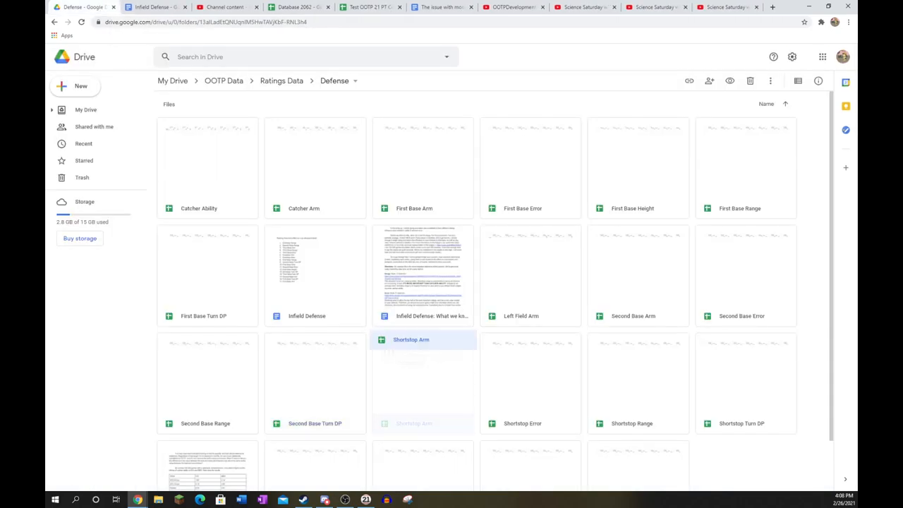
- Open Shortstop Arm and scroll right to view Control through 100% Better
{"action": "double_click", "coordinate": [424, 340]}
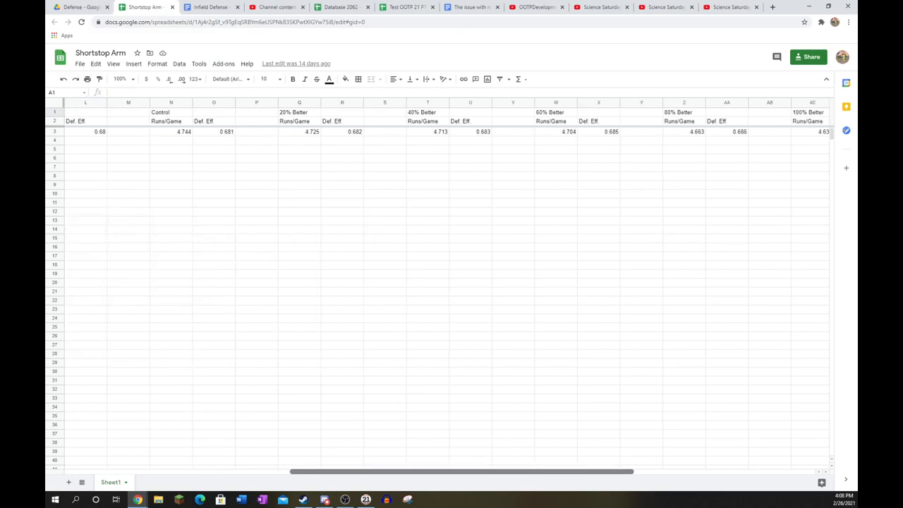
{"action": "scroll", "scroll_direction": "right", "scroll_amount": 3}
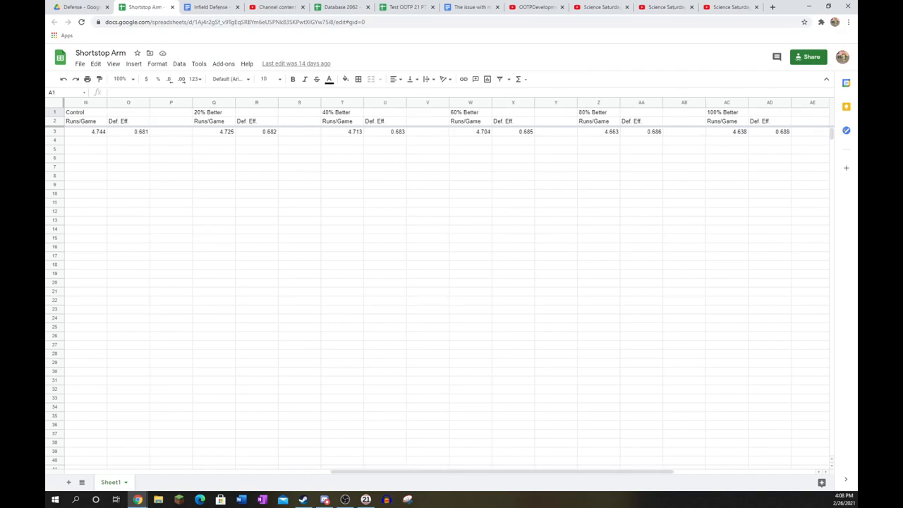
{"action": "mouse_move", "coordinate": [145, 8]}
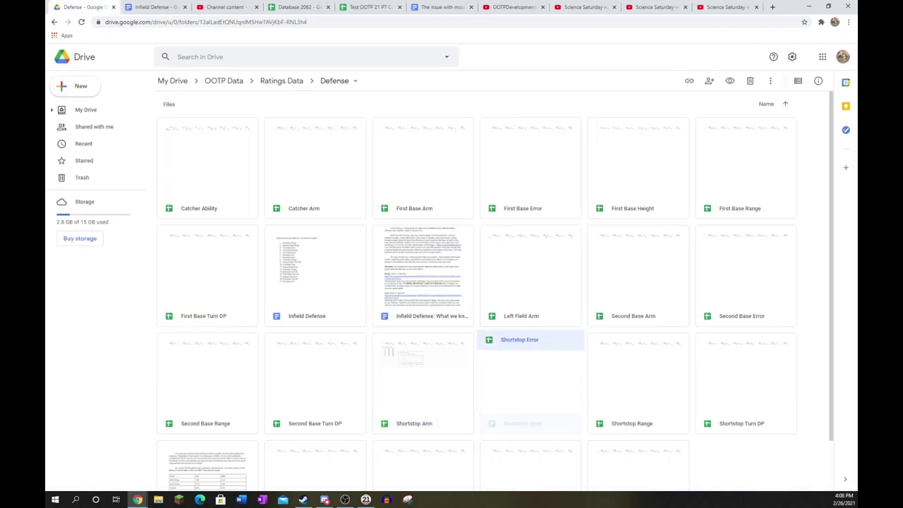
- Open Shortstop Error and scan its Runs/Game columns across all rating levels
{"action": "double_click", "coordinate": [530, 340]}
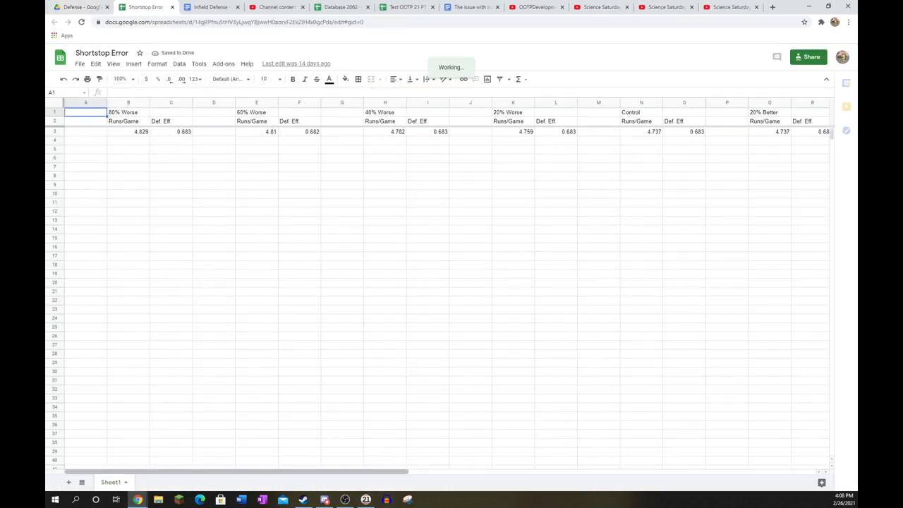
{"action": "scroll", "scroll_direction": "right", "scroll_amount": 3}
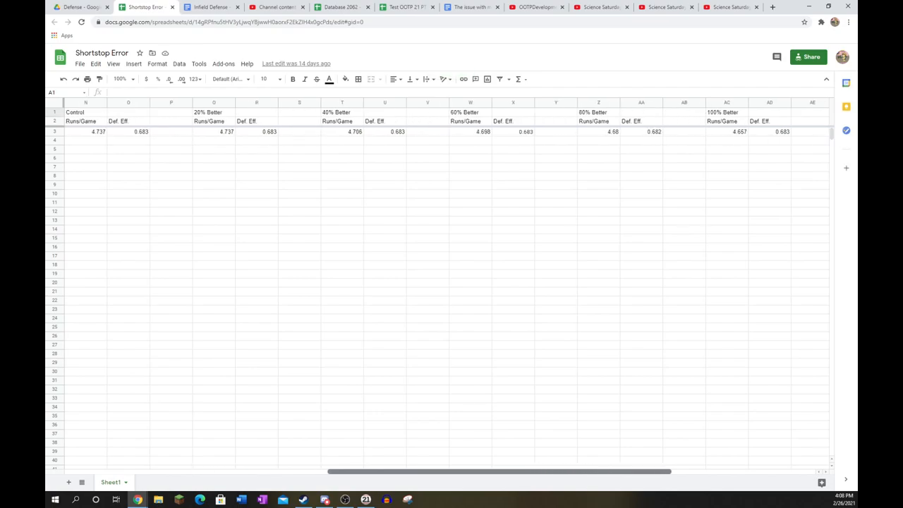
{"action": "scroll", "scroll_direction": "left", "scroll_amount": 3}
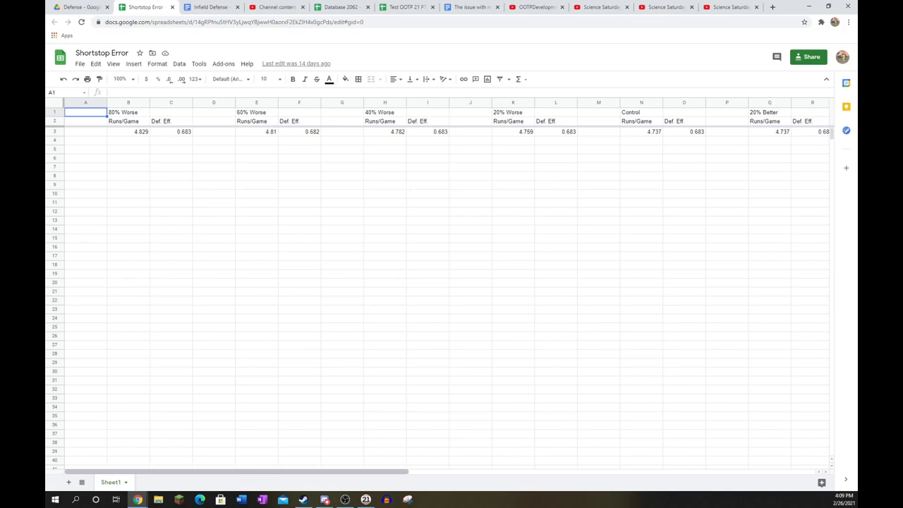
{"action": "scroll", "scroll_direction": "right", "scroll_amount": 3}
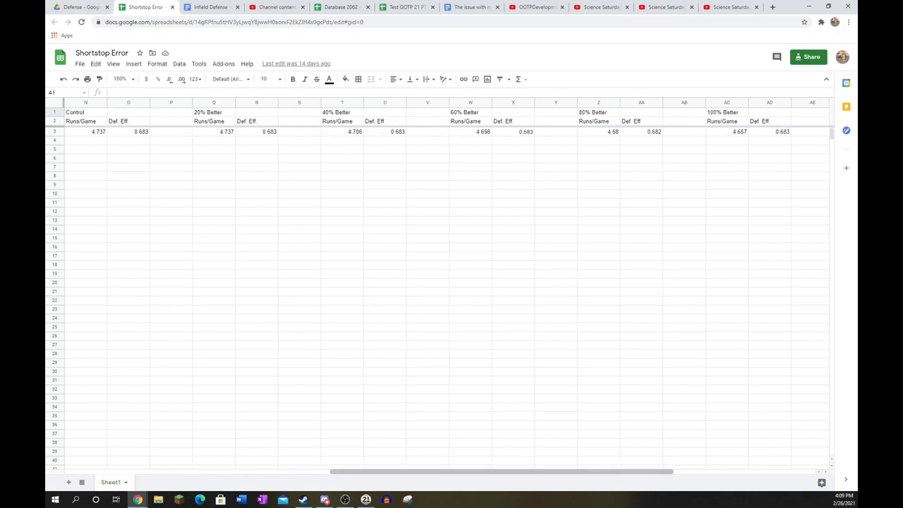
{"action": "scroll", "scroll_direction": "left", "scroll_amount": 3}
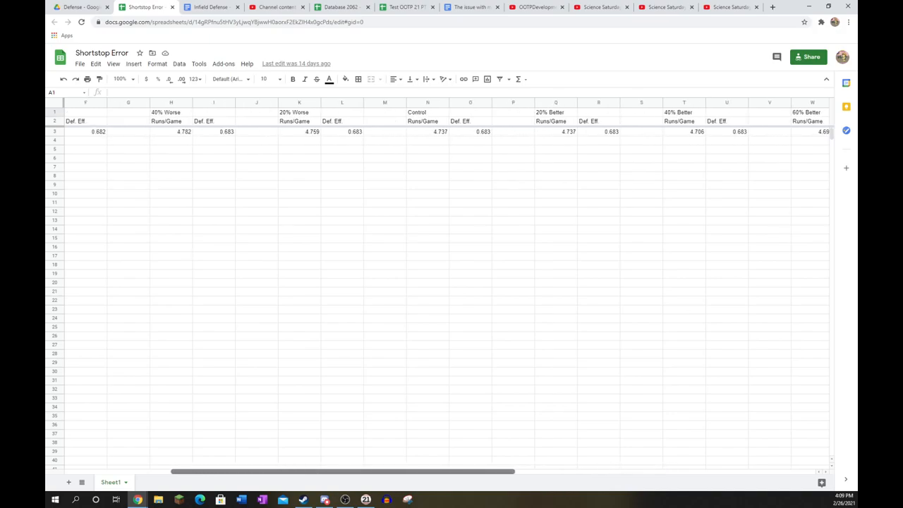
{"action": "scroll", "scroll_direction": "left", "scroll_amount": 3}
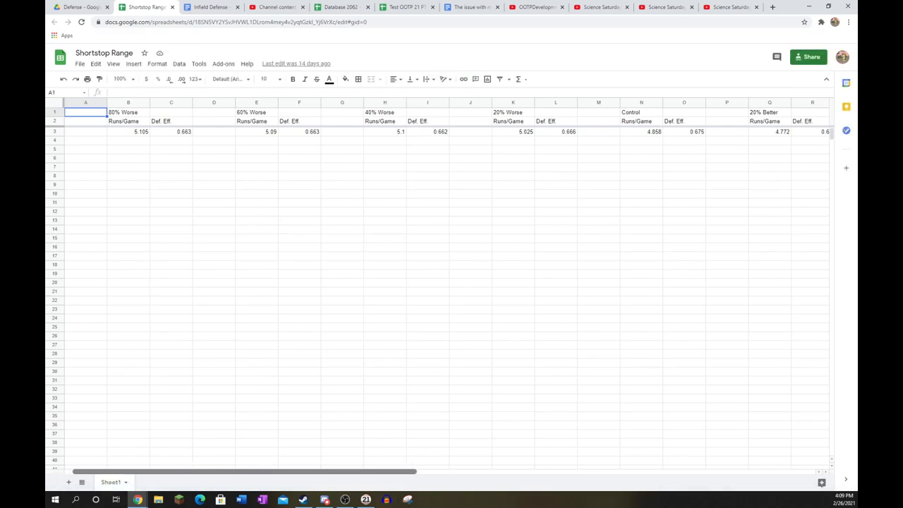
- Scan Shortstop Range results out to column AD, then close the spreadsheet
{"action": "scroll", "scroll_direction": "right", "scroll_amount": 3}
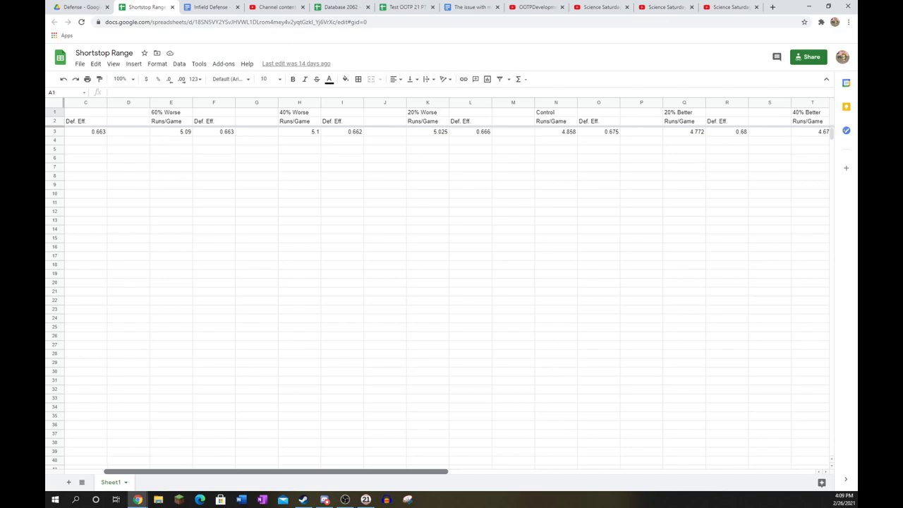
{"action": "scroll", "scroll_direction": "right", "scroll_amount": 3}
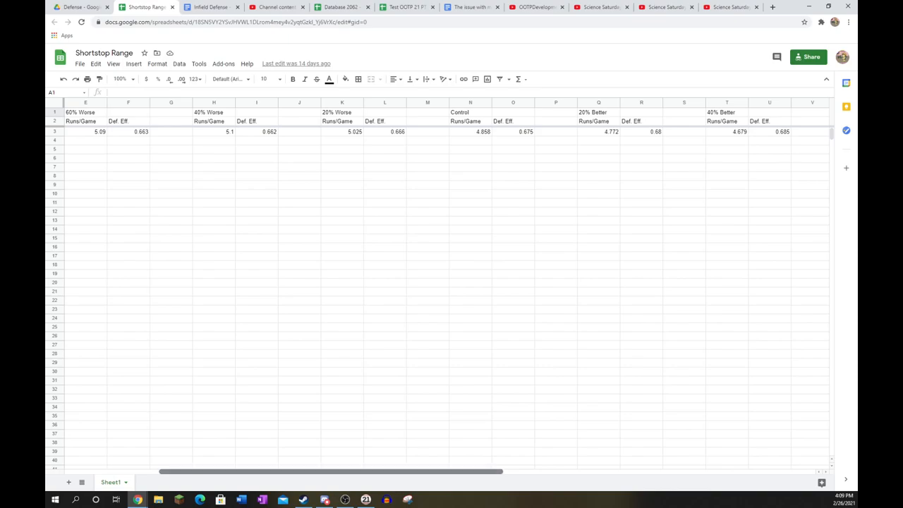
{"action": "scroll", "scroll_direction": "right", "scroll_amount": 3}
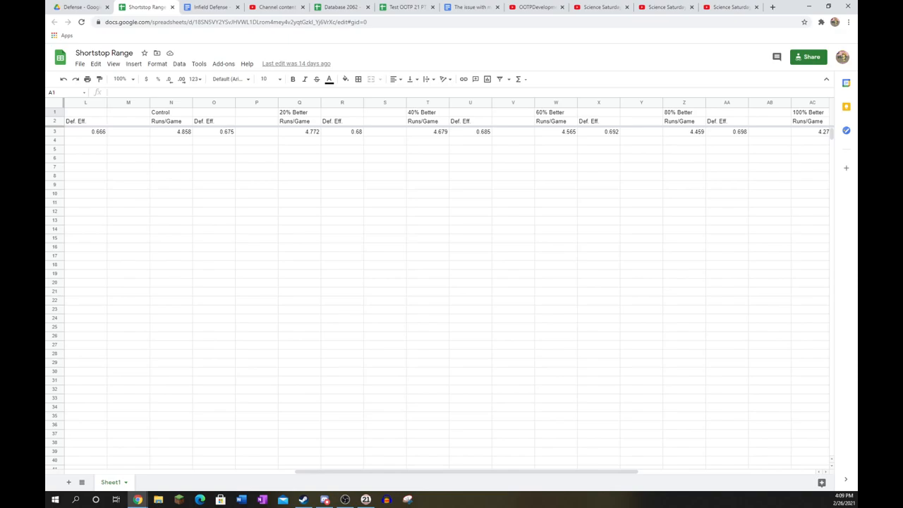
{"action": "scroll", "scroll_direction": "right", "scroll_amount": 3}
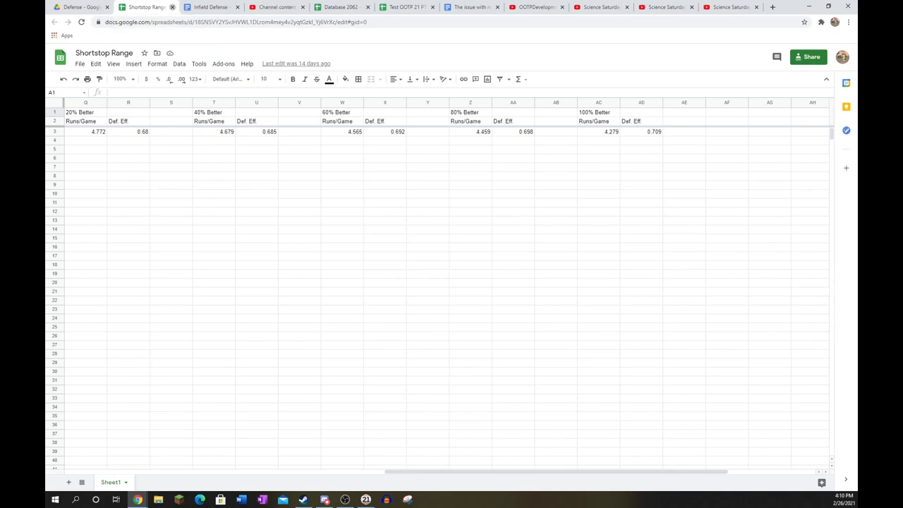
{"action": "left_click", "coordinate": [51, 11]}
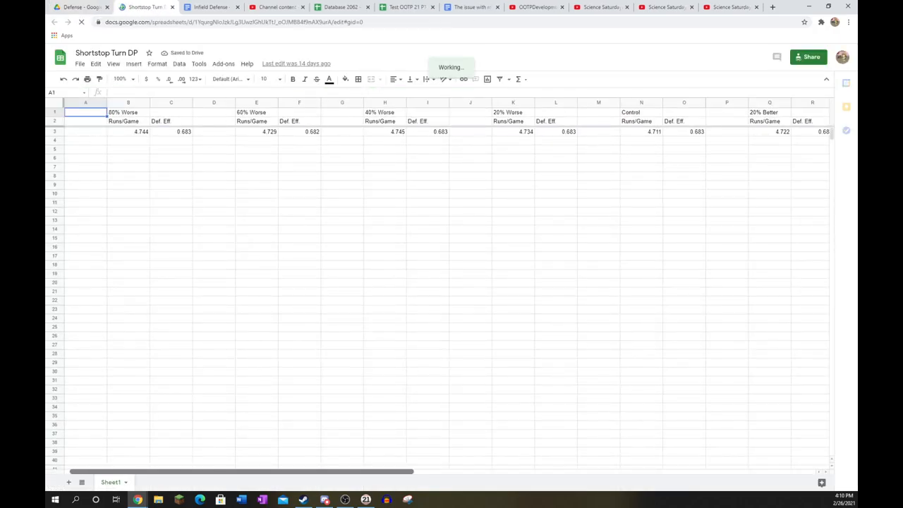
- Scan the Shortstop Turn DP Runs/Game and Def. Eff. columns through 100% Better
{"action": "scroll", "scroll_direction": "right", "scroll_amount": 3}
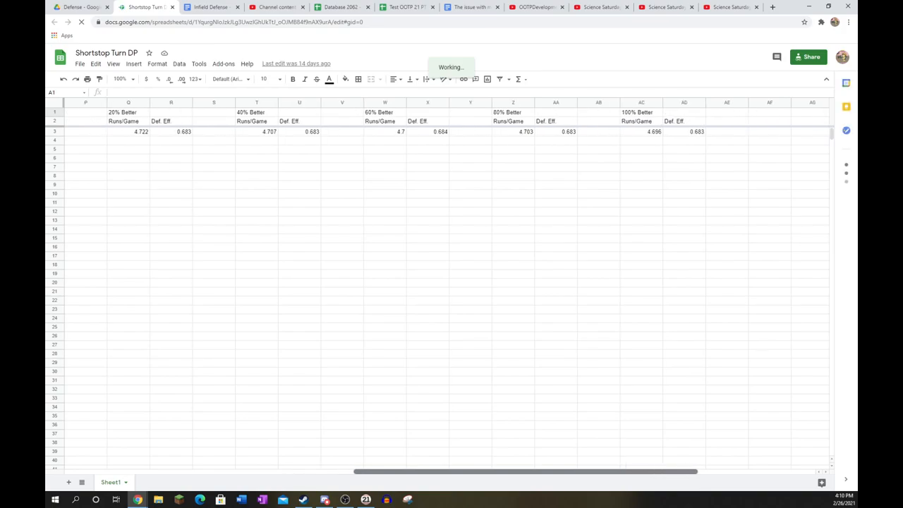
{"action": "scroll", "scroll_direction": "left", "scroll_amount": 3}
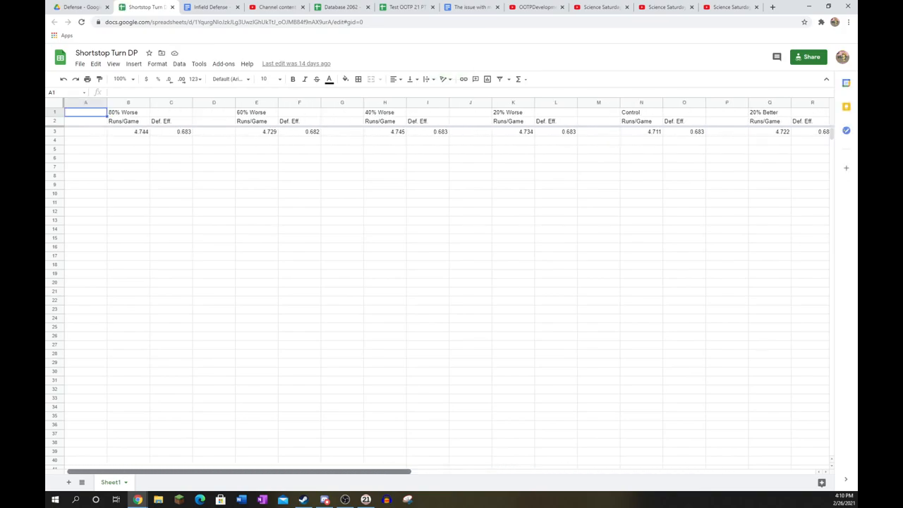
{"action": "scroll", "scroll_direction": "right", "scroll_amount": 3}
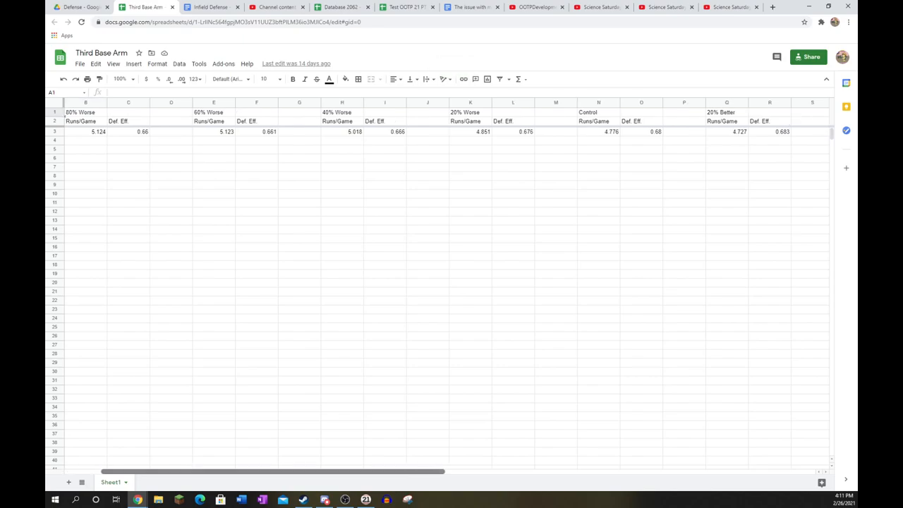
- Scan Third Base Arm runs allowed through the 80% Better condition
{"action": "scroll", "scroll_direction": "right", "scroll_amount": 3}
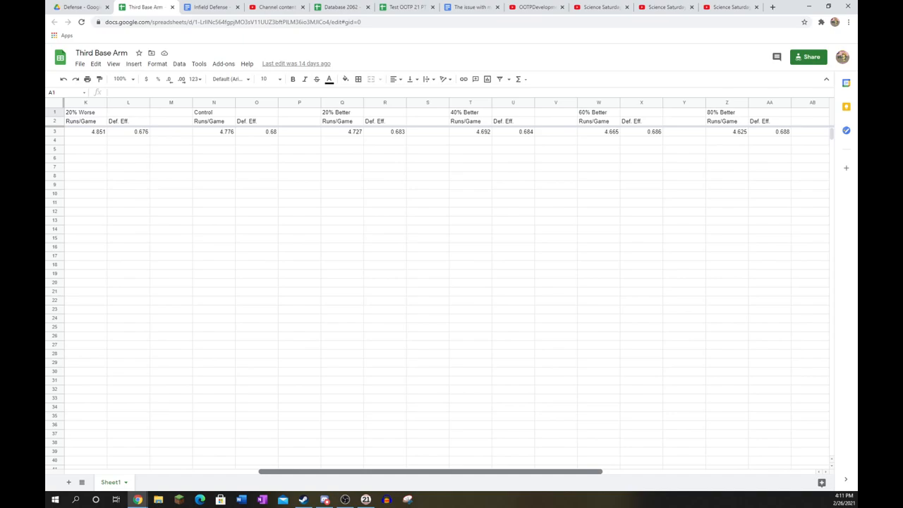
{"action": "scroll", "scroll_direction": "right", "scroll_amount": 3}
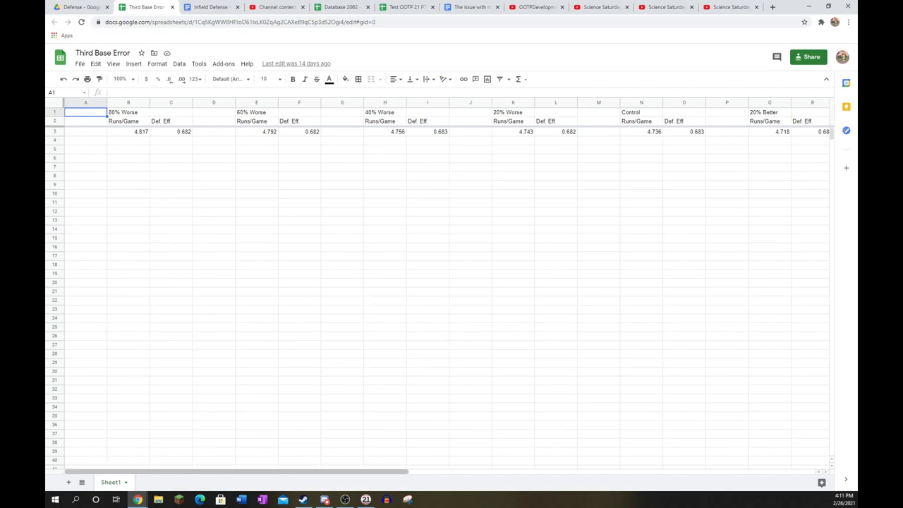
- Scan Third Base Error results out to columns AC–AD (100% Better)
{"action": "scroll", "scroll_direction": "right", "scroll_amount": 3}
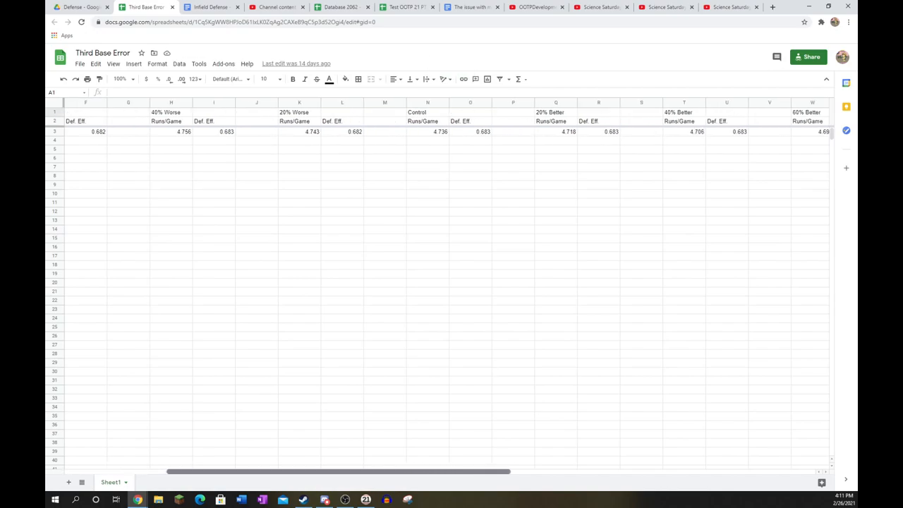
{"action": "scroll", "scroll_direction": "right", "scroll_amount": 3}
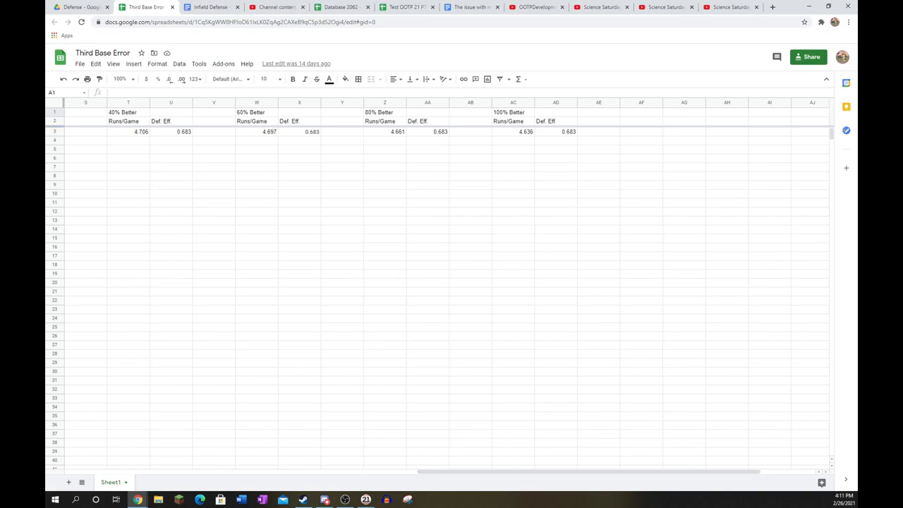
{"action": "scroll", "scroll_direction": "left", "scroll_amount": 3}
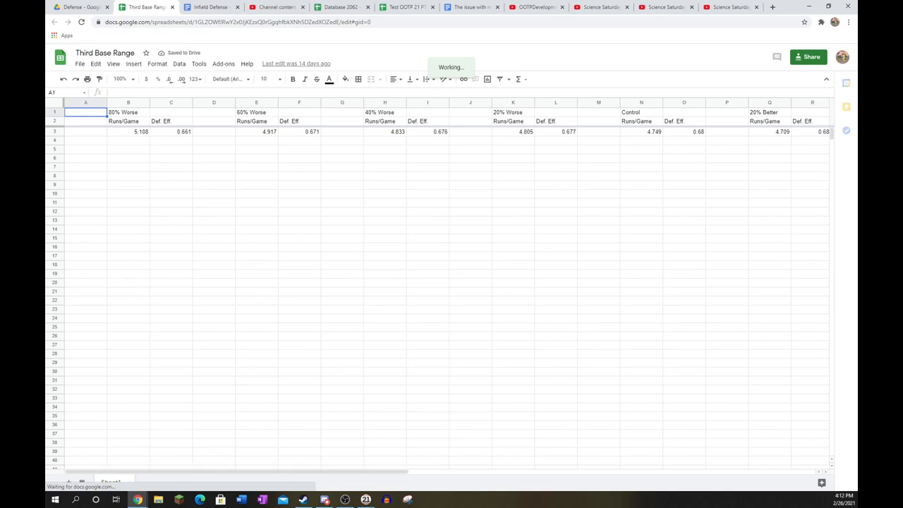
- Scan Third Base Range results back and forth through 100% Better
{"action": "scroll", "scroll_direction": "right", "scroll_amount": 3}
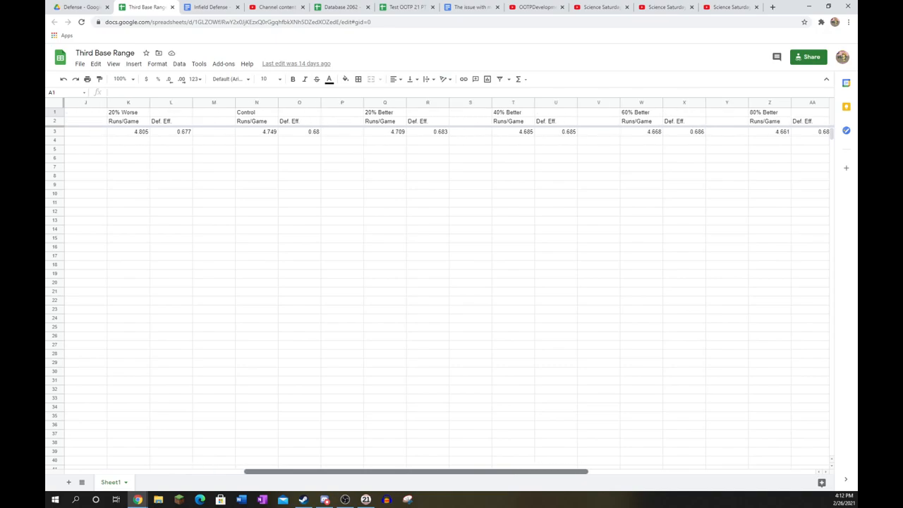
{"action": "scroll", "scroll_direction": "left", "scroll_amount": 3}
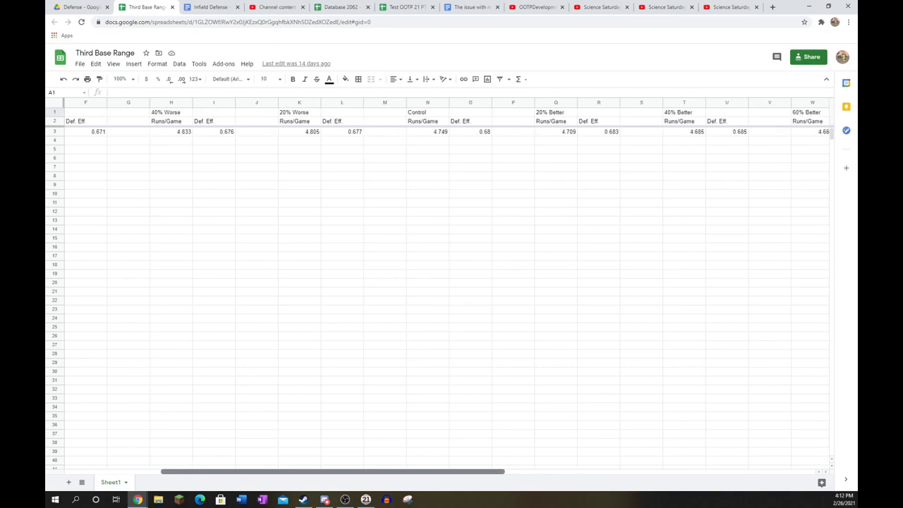
{"action": "scroll", "scroll_direction": "right", "scroll_amount": 3}
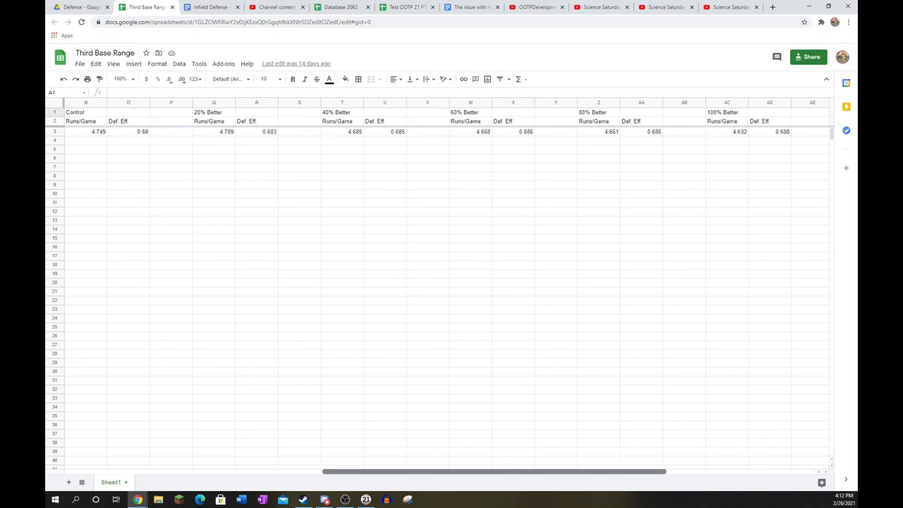
{"action": "scroll", "scroll_direction": "right", "scroll_amount": 3}
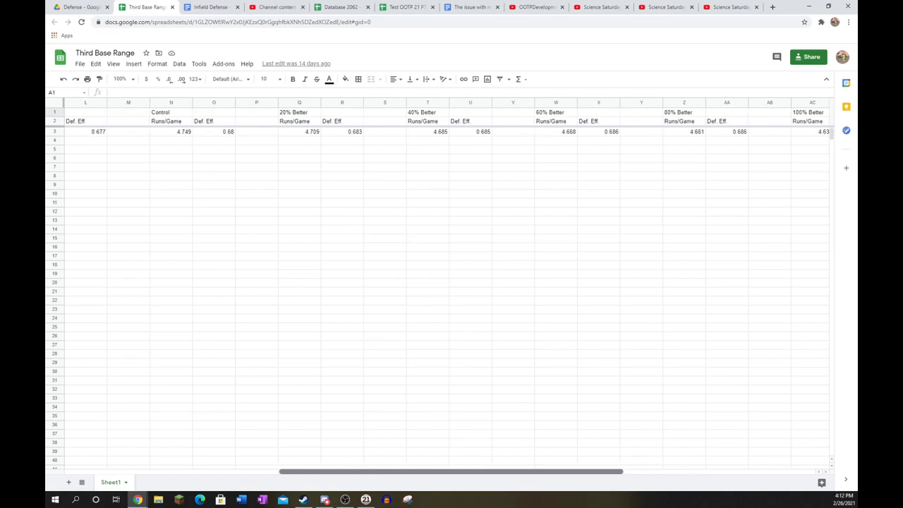
{"action": "scroll", "scroll_direction": "left", "scroll_amount": 3}
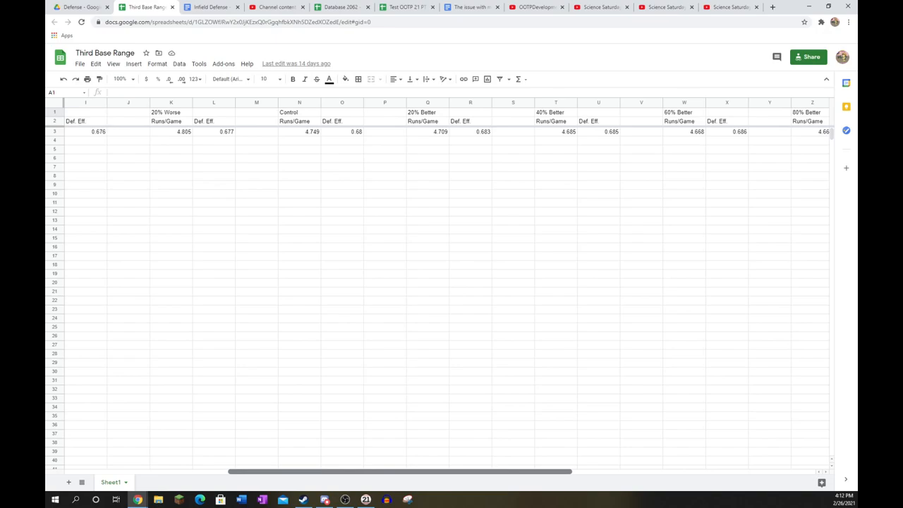
{"action": "scroll", "scroll_direction": "right", "scroll_amount": 3}
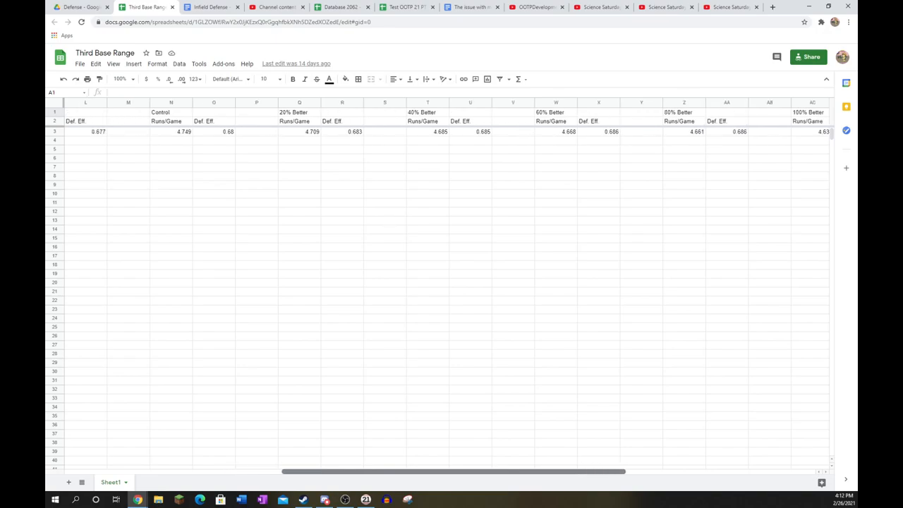
{"action": "scroll", "scroll_direction": "left", "scroll_amount": 3}
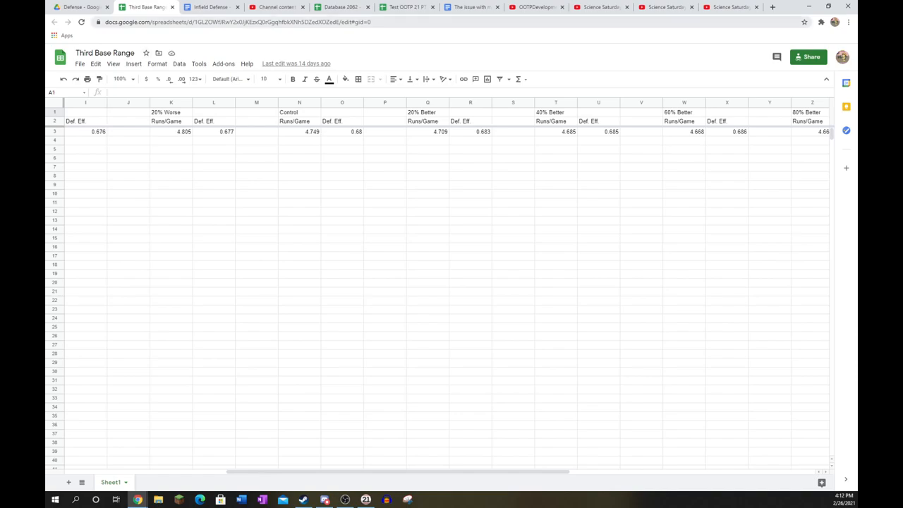
- Close Third Base Range and open Third Base Turn DP from the Defense folder
{"action": "left_click", "coordinate": [81, 12]}
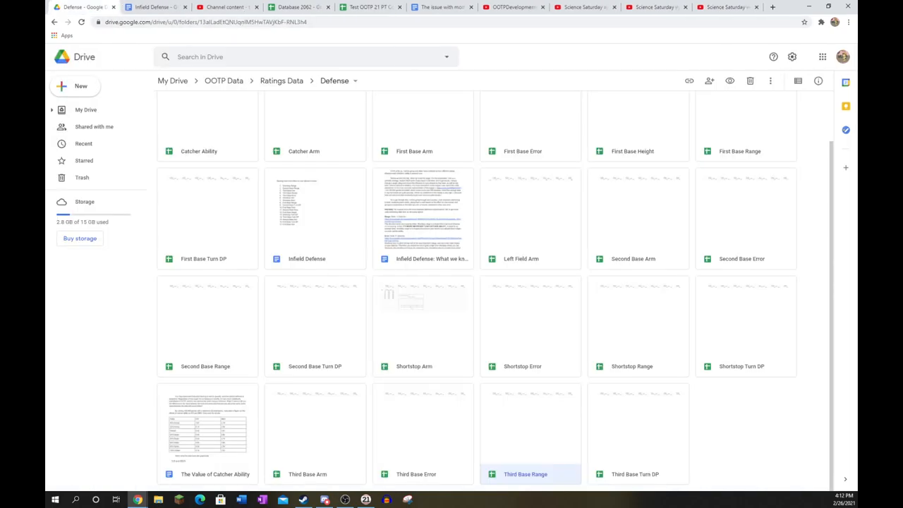
{"action": "left_click", "coordinate": [639, 466]}
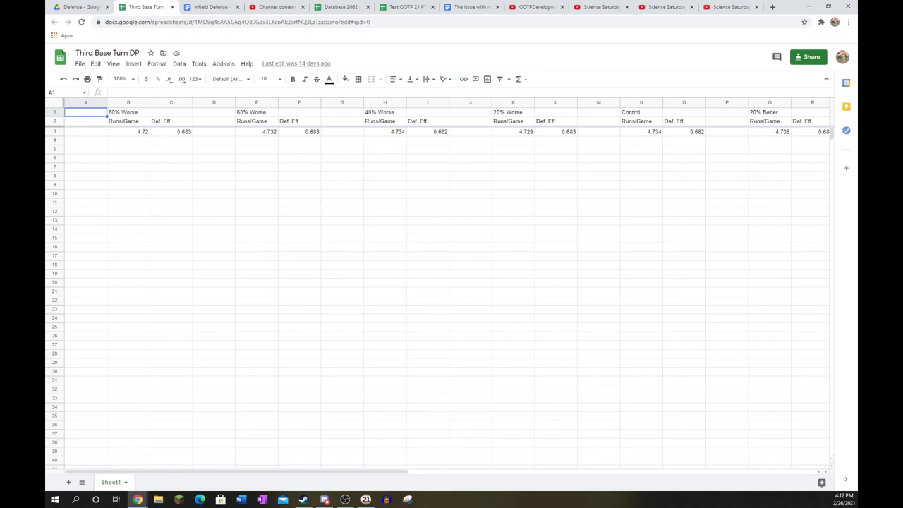
- Scan Third Base Turn DP results out to columns AC–AD (100% Better)
{"action": "scroll", "scroll_direction": "right", "scroll_amount": 3}
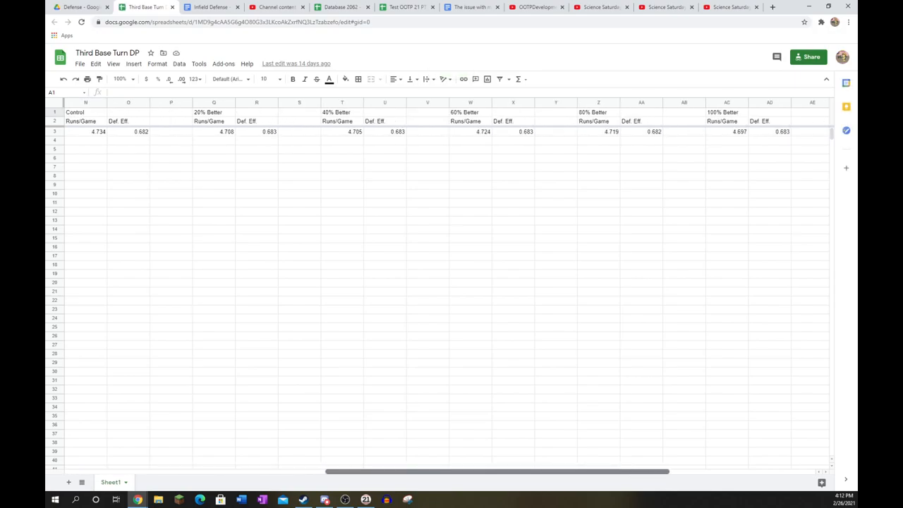
{"action": "scroll", "scroll_direction": "right", "scroll_amount": 3}
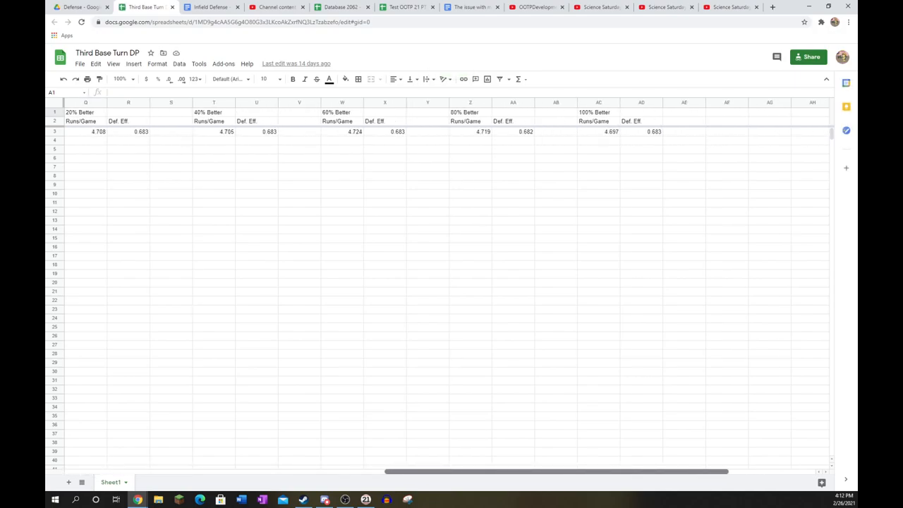
{"action": "scroll", "scroll_direction": "left", "scroll_amount": 3}
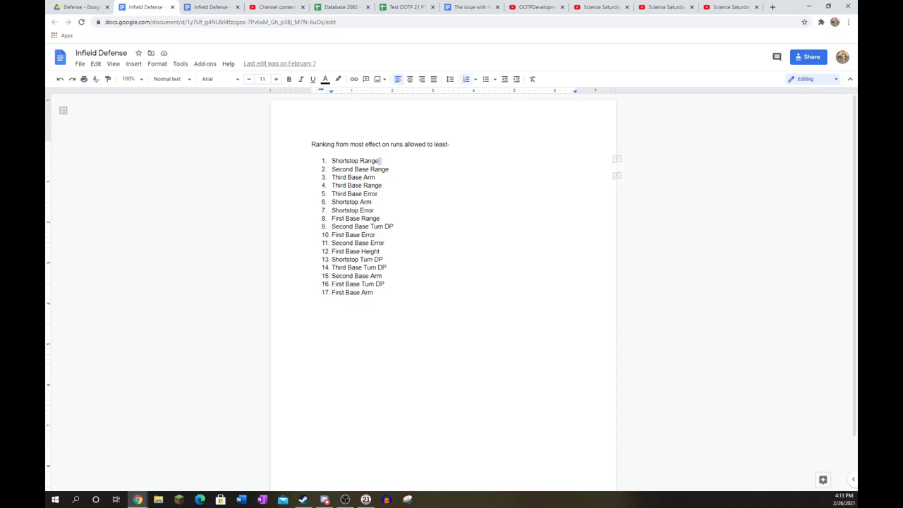
- Add 'Catcher Ability' as ranked item 2 after Shortstop Range
{"action": "key", "text": "Enter"}
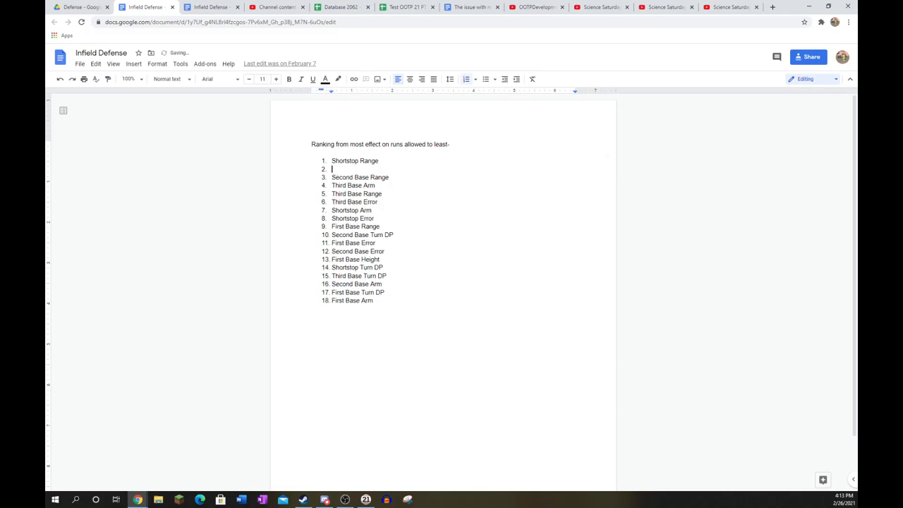
{"action": "type", "text": "Catcher A"}
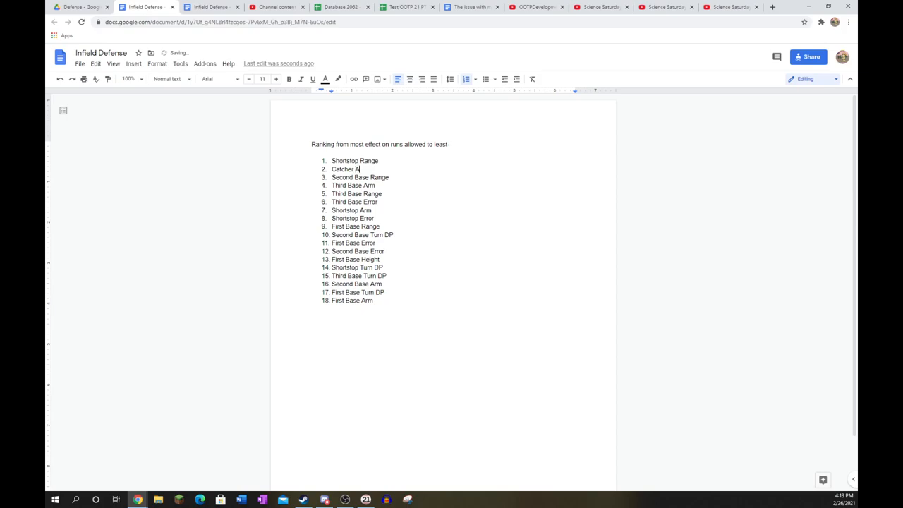
{"action": "type", "text": "bility"}
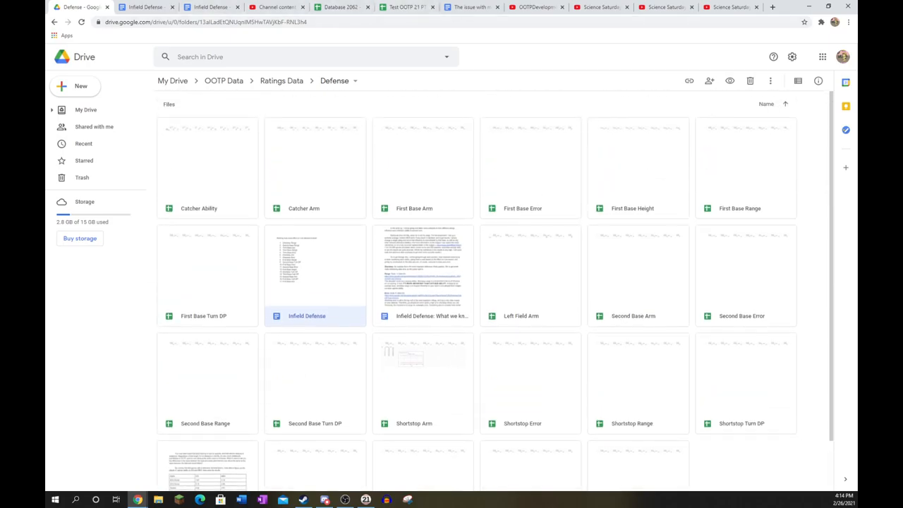
- Scroll the Defense folder's file grid in Ratings Data
{"action": "scroll", "scroll_direction": "down", "scroll_amount": 3}
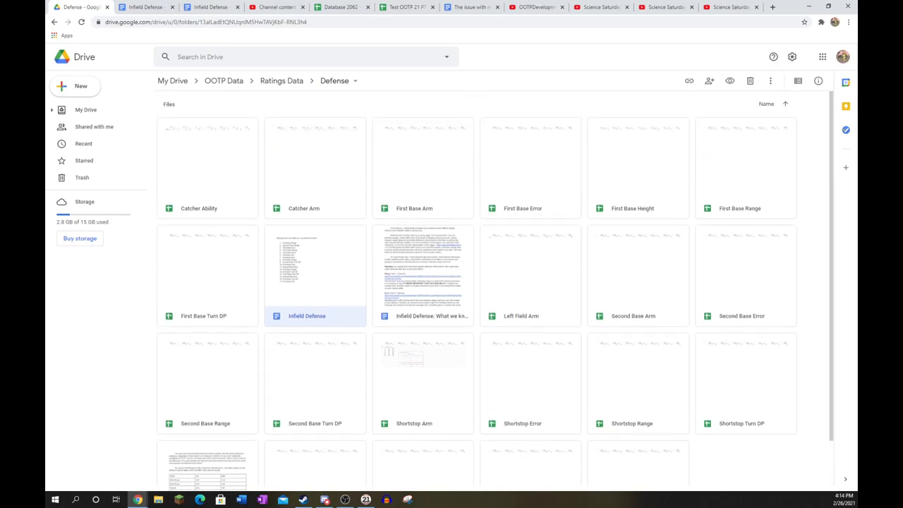
- Go up to Ratings Data and open the Defense Ratings Data spreadsheet
{"action": "left_click", "coordinate": [282, 80]}
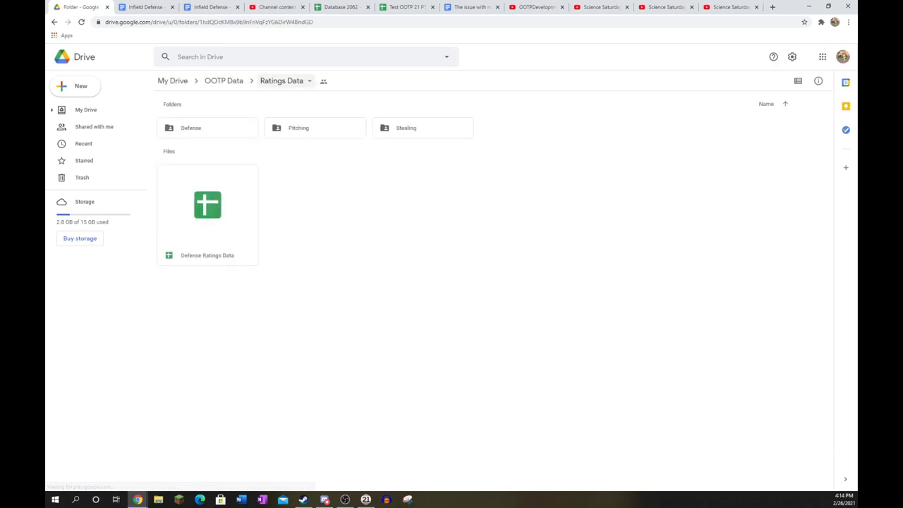
{"action": "double_click", "coordinate": [207, 205]}
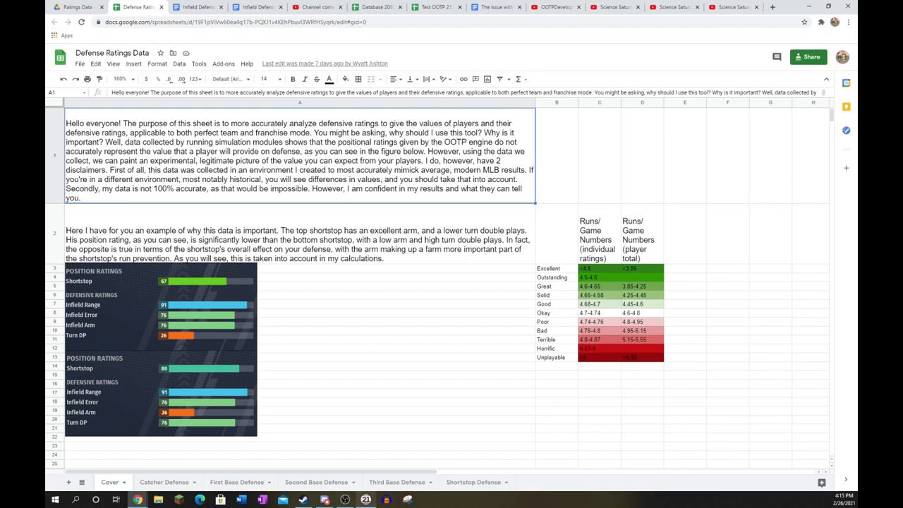
- Start a full-season MLB game in commissioner mode with a manager who cannot be fired
{"action": "left_click", "coordinate": [362, 500]}
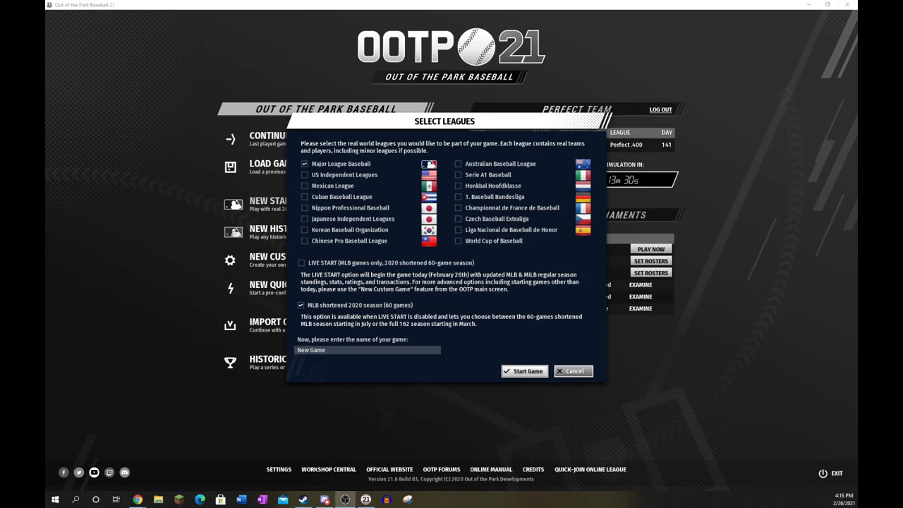
{"action": "left_click", "coordinate": [524, 371]}
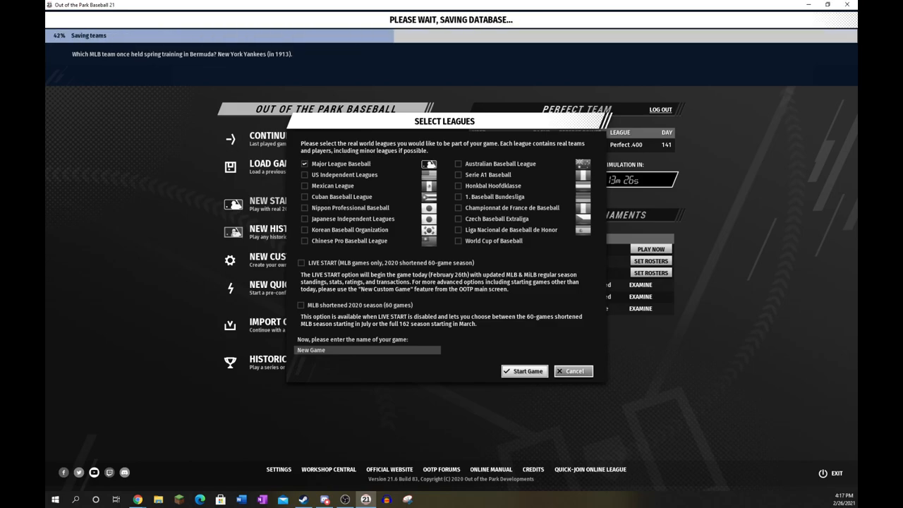
{"action": "left_click", "coordinate": [525, 371]}
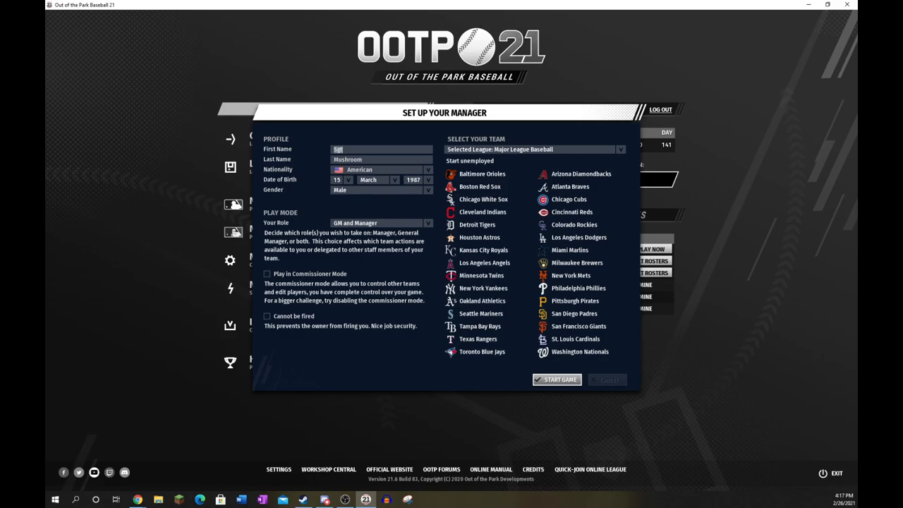
{"action": "left_click", "coordinate": [267, 273]}
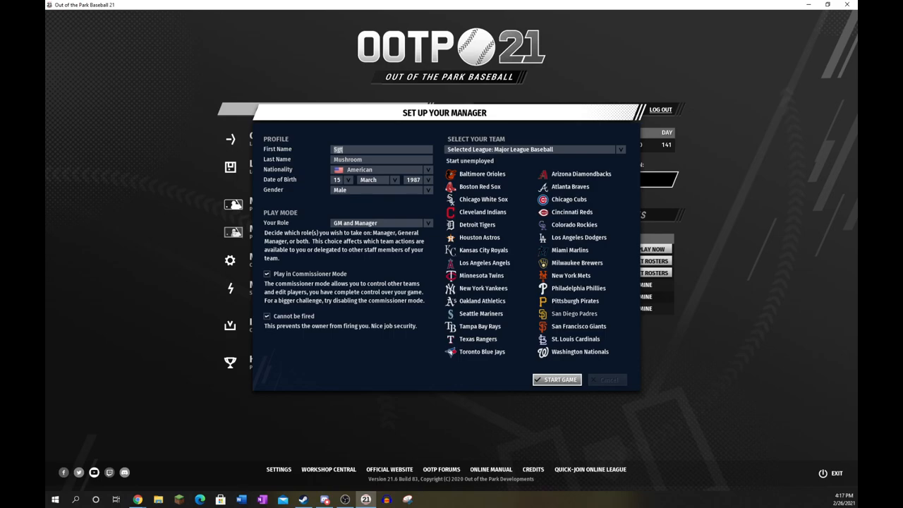
{"action": "left_click", "coordinate": [557, 380]}
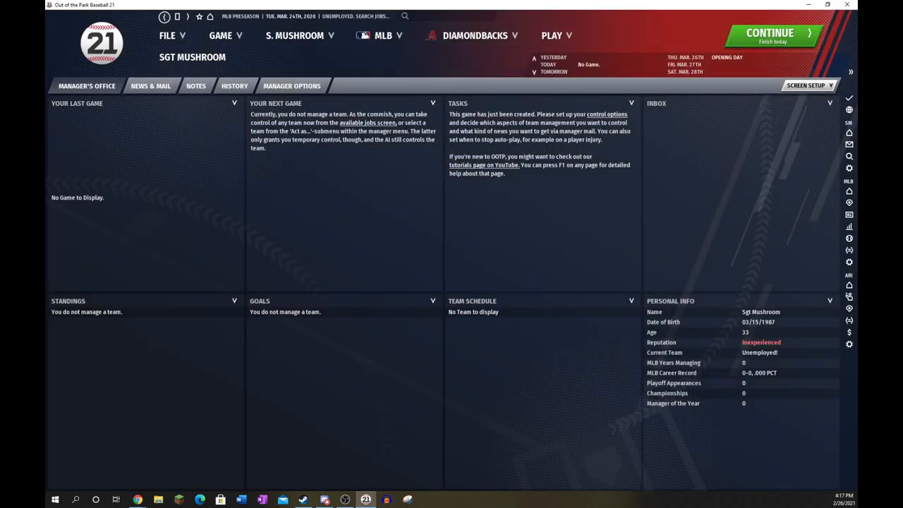
- Open the list of all MLB players and apply an Infield Range 'is at least' filter
{"action": "left_click", "coordinate": [384, 36]}
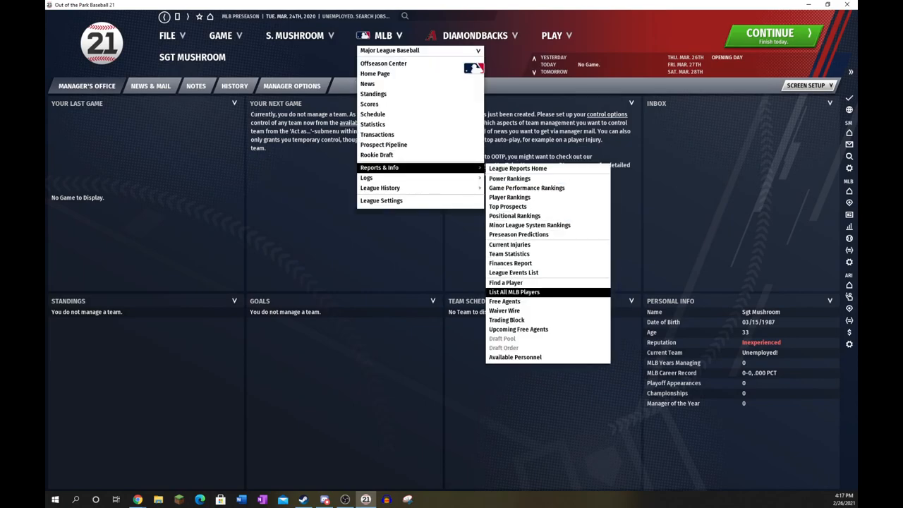
{"action": "left_click", "coordinate": [515, 291]}
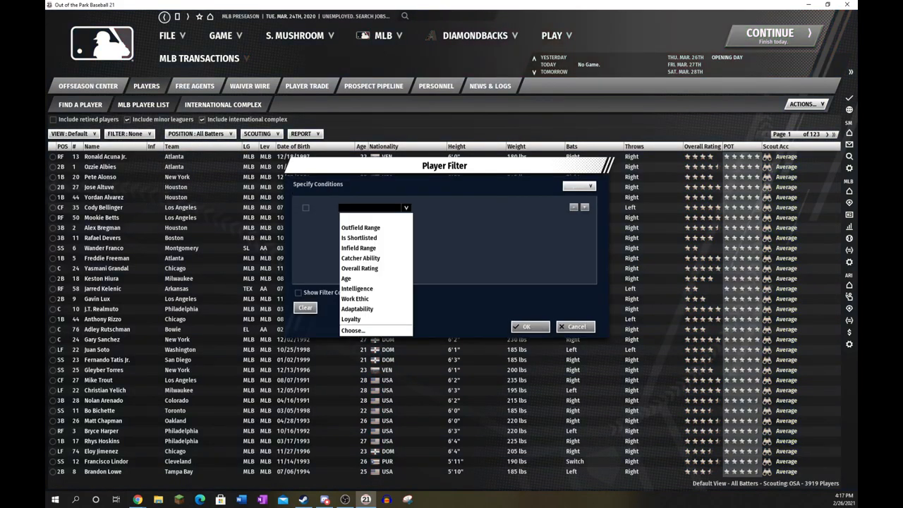
{"action": "mouse_move", "coordinate": [357, 247]}
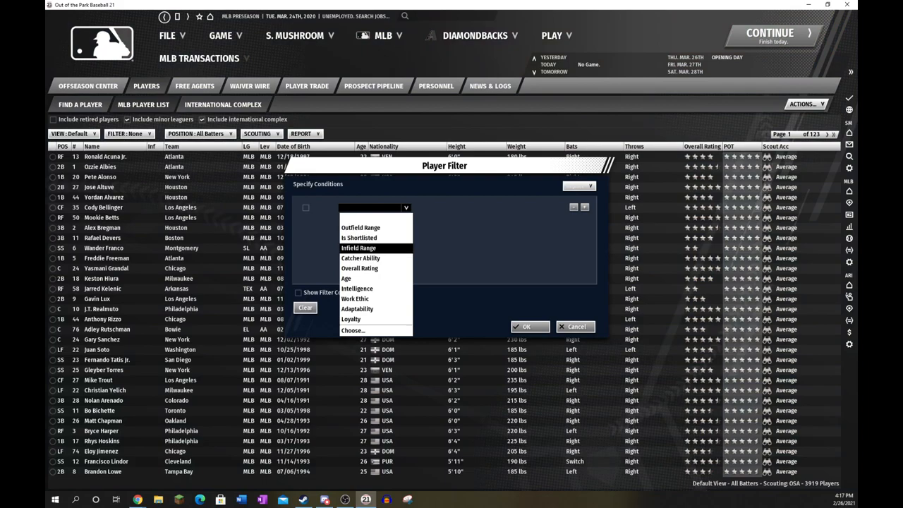
{"action": "left_click", "coordinate": [358, 248]}
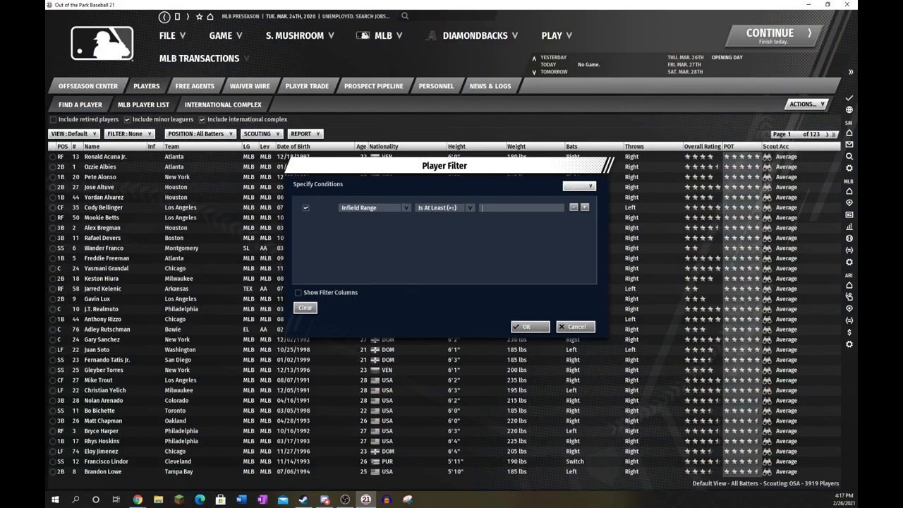
{"action": "left_click", "coordinate": [528, 326]}
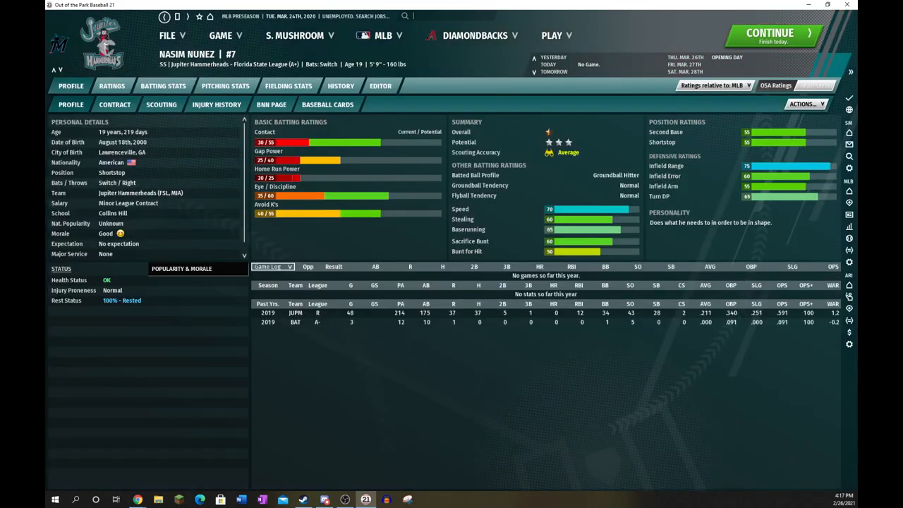
- Set scouting accuracy in Global Settings, then reopen the filtered MLB player list
{"action": "left_click", "coordinate": [383, 36]}
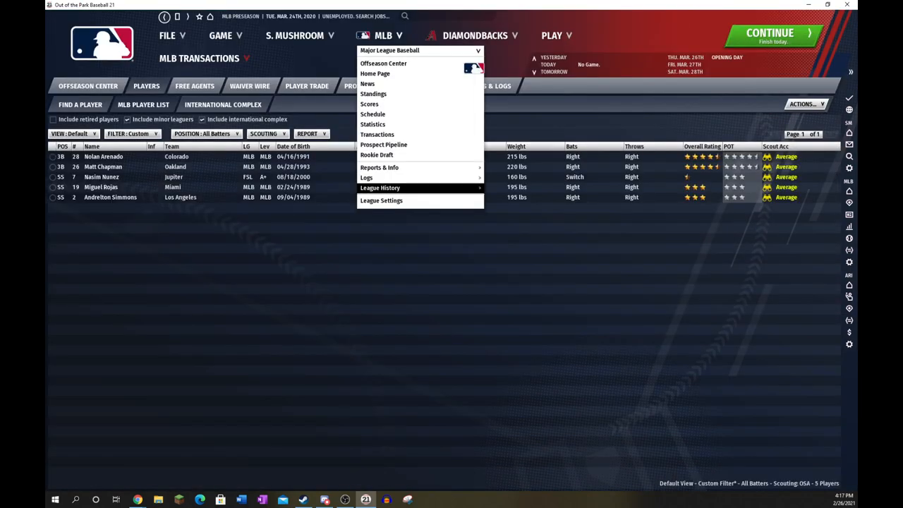
{"action": "left_click", "coordinate": [381, 201]}
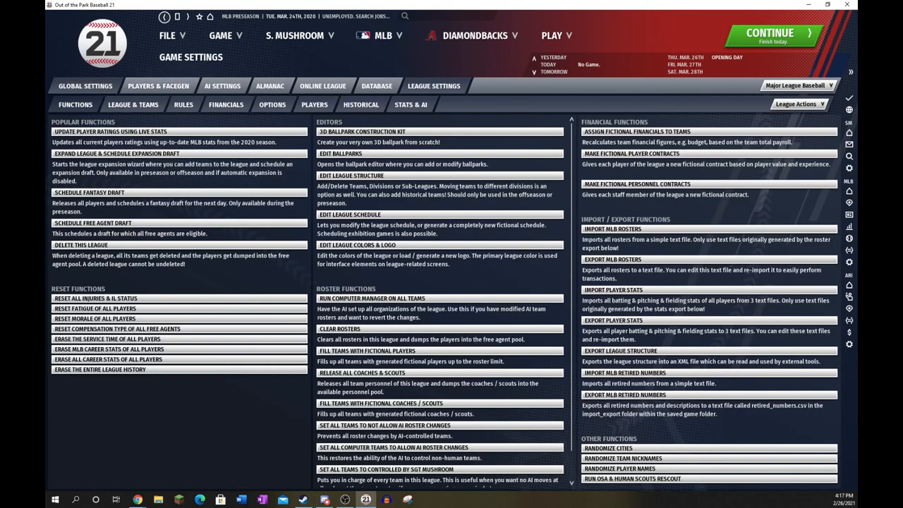
{"action": "left_click", "coordinate": [83, 86]}
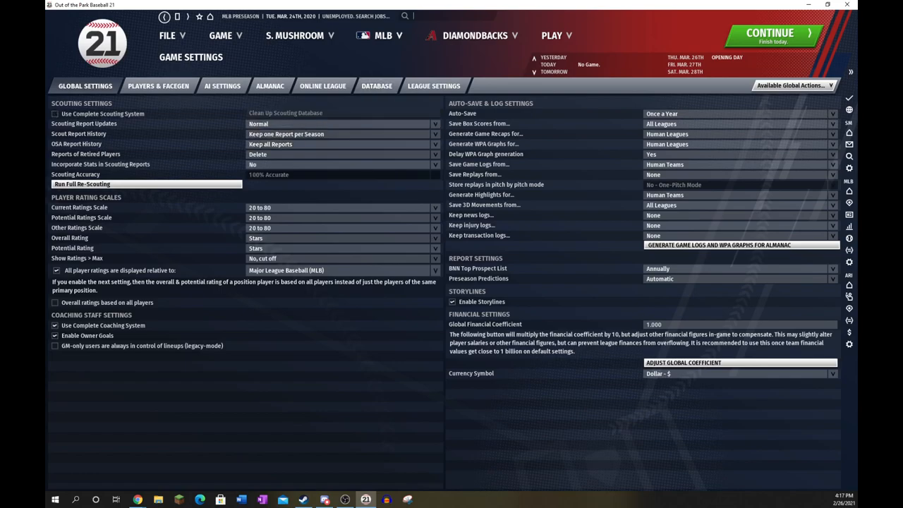
{"action": "left_click", "coordinate": [384, 35]}
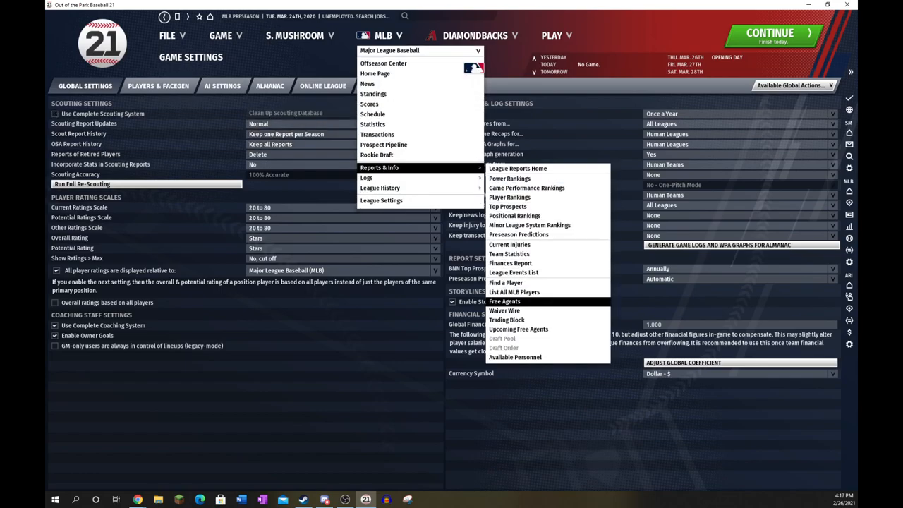
{"action": "left_click", "coordinate": [514, 292]}
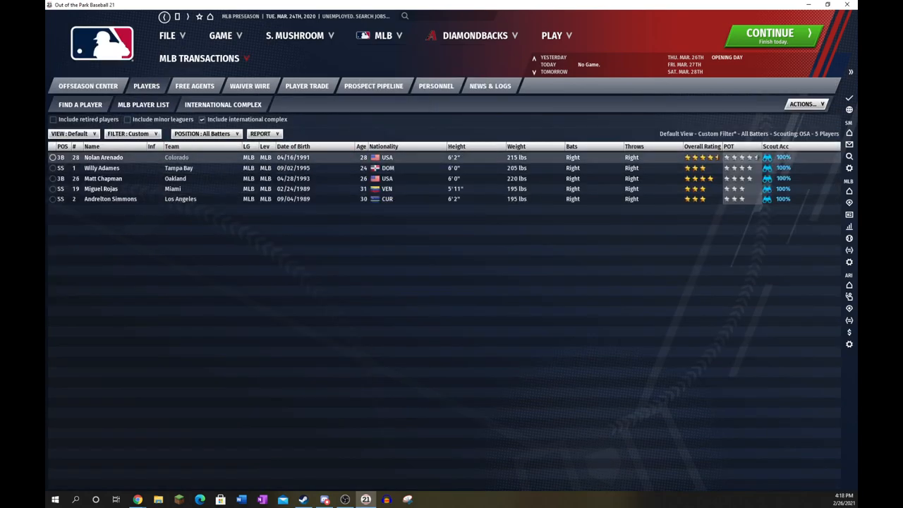
- View Nolan Arenado's and Andrelton Simmons's profiles, then search for 'deven marrero'
{"action": "left_click", "coordinate": [104, 157]}
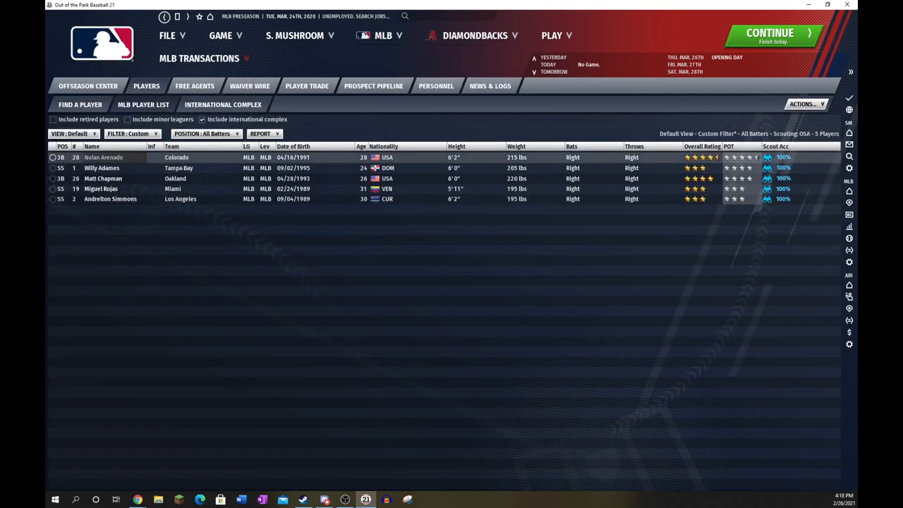
{"action": "double_click", "coordinate": [104, 157]}
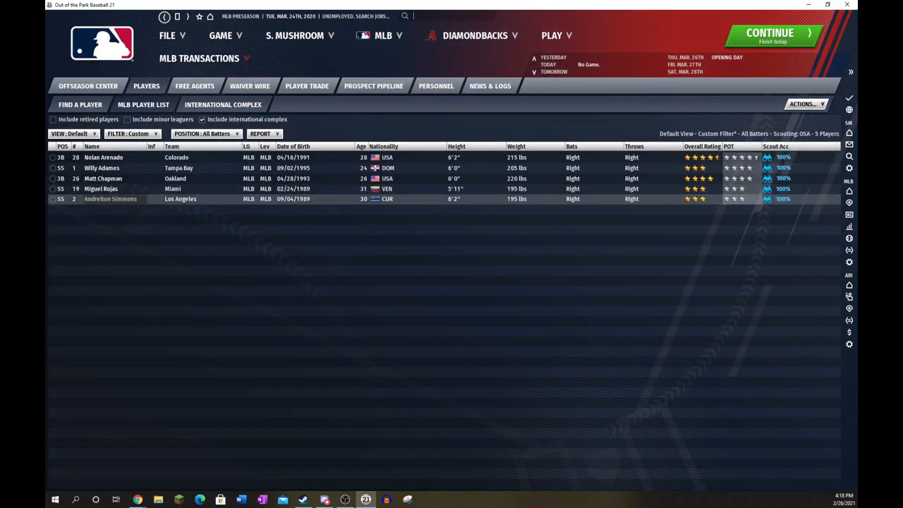
{"action": "double_click", "coordinate": [111, 198]}
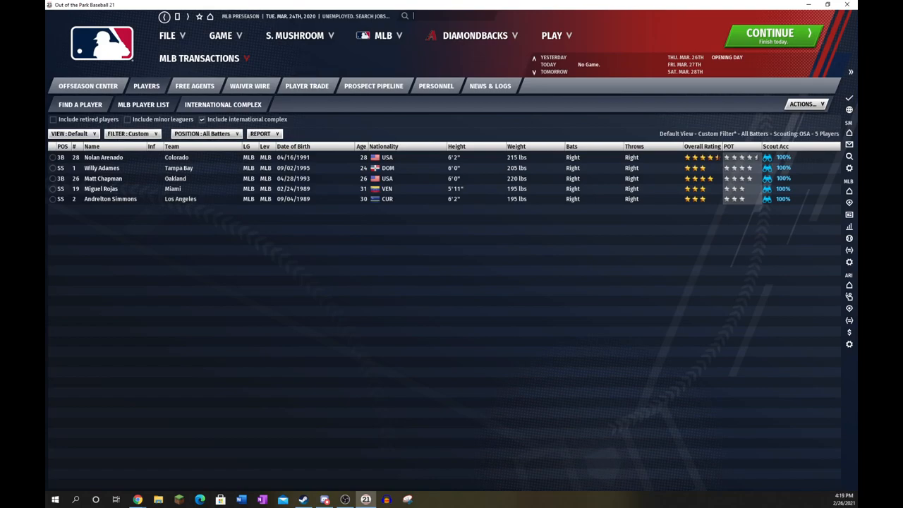
{"action": "type", "text": "deven marrero"}
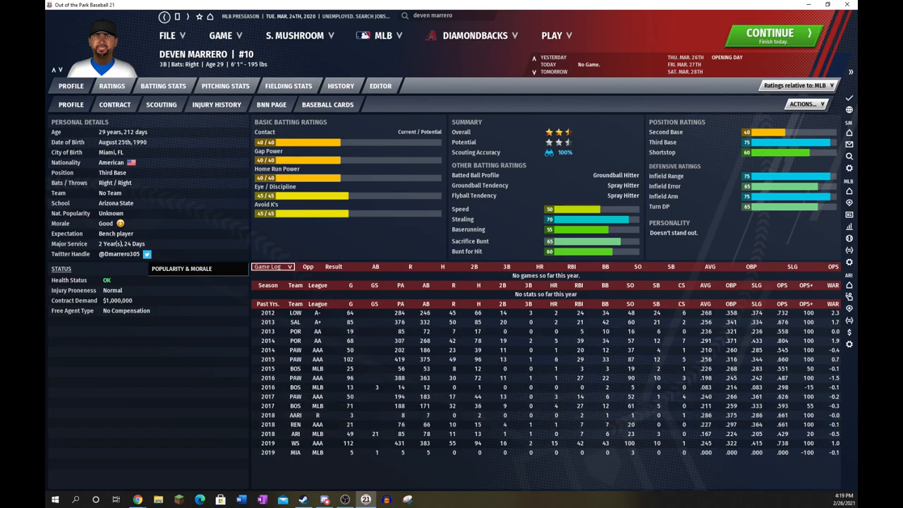
{"action": "triple_click", "coordinate": [431, 16]}
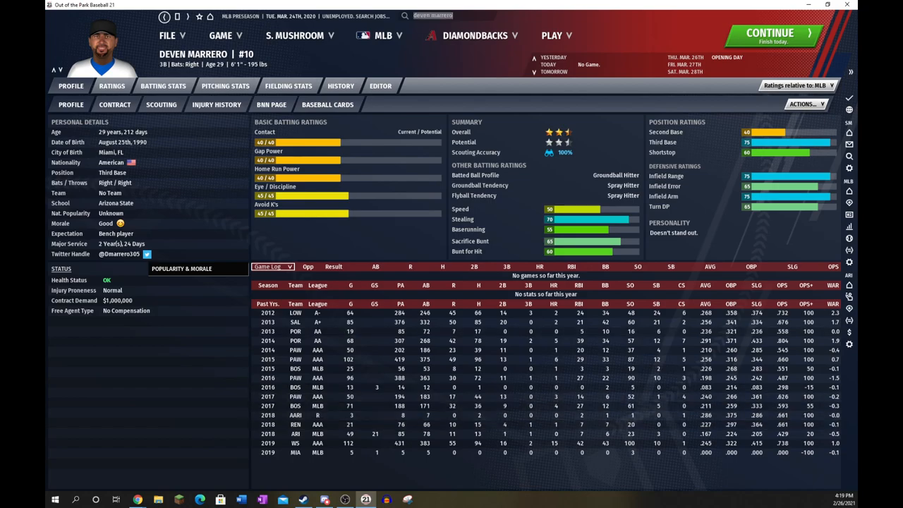
{"action": "left_click", "coordinate": [301, 36]}
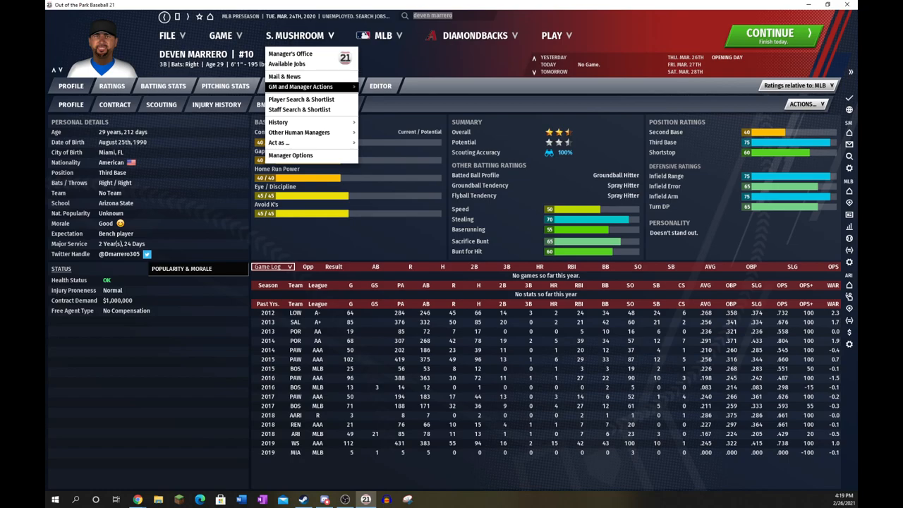
{"action": "left_click", "coordinate": [362, 35]}
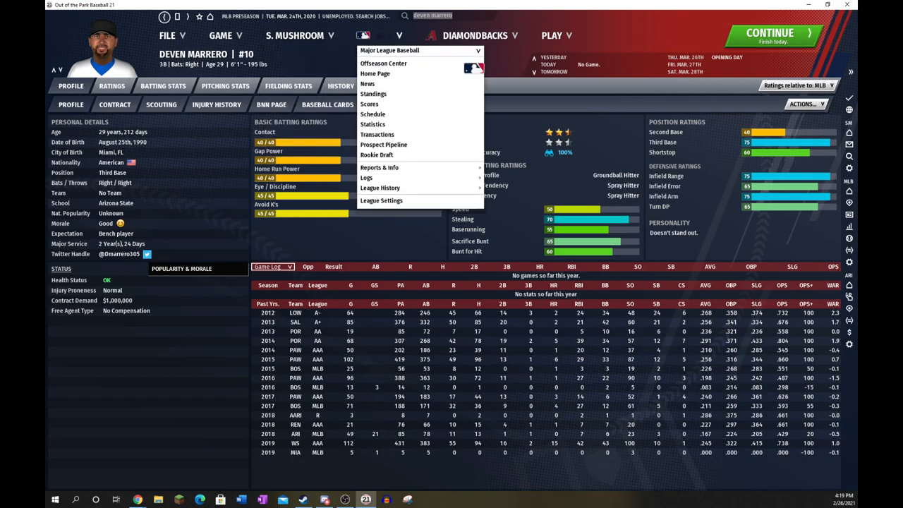
{"action": "left_click", "coordinate": [376, 134]}
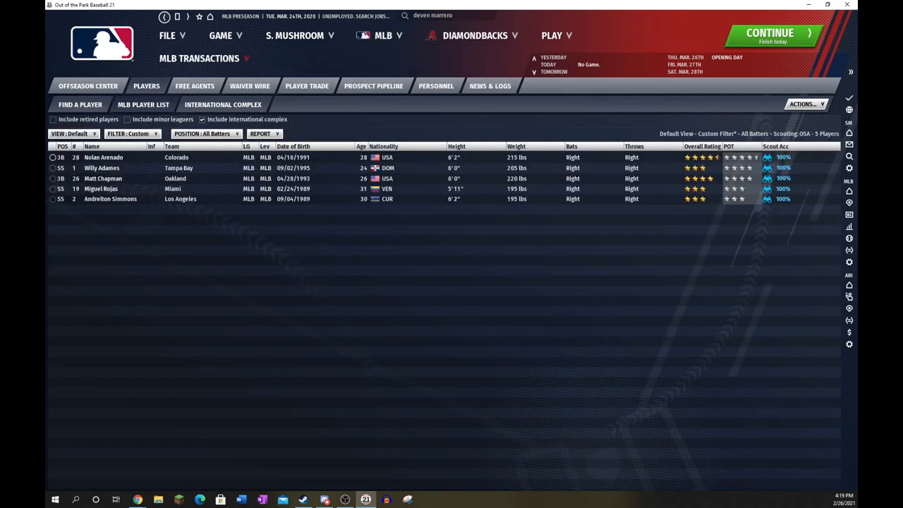
- Include minor leaguers and show players of all positions in the list
{"action": "left_click", "coordinate": [129, 119]}
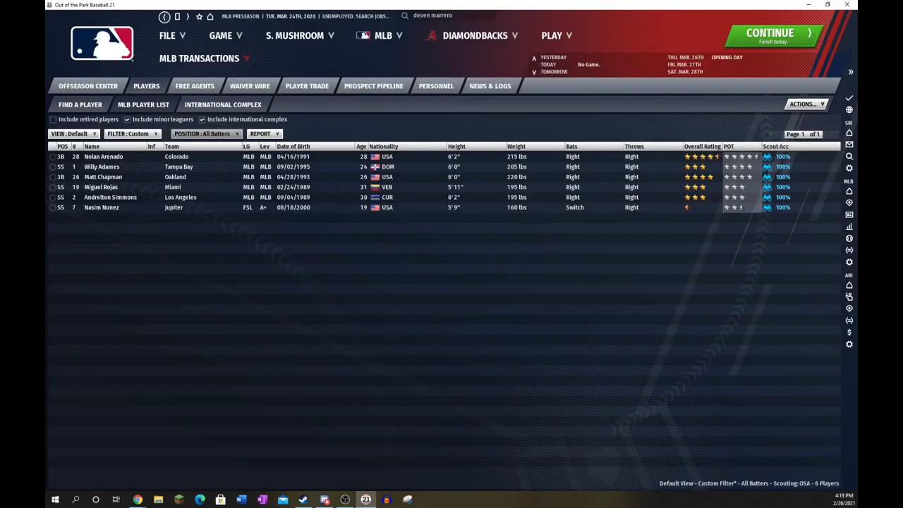
{"action": "double_click", "coordinate": [101, 207]}
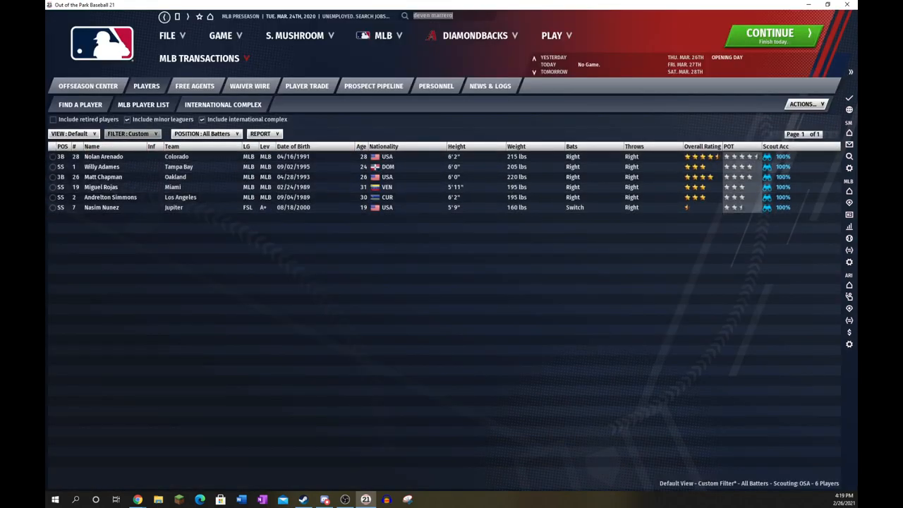
{"action": "left_click", "coordinate": [205, 133]}
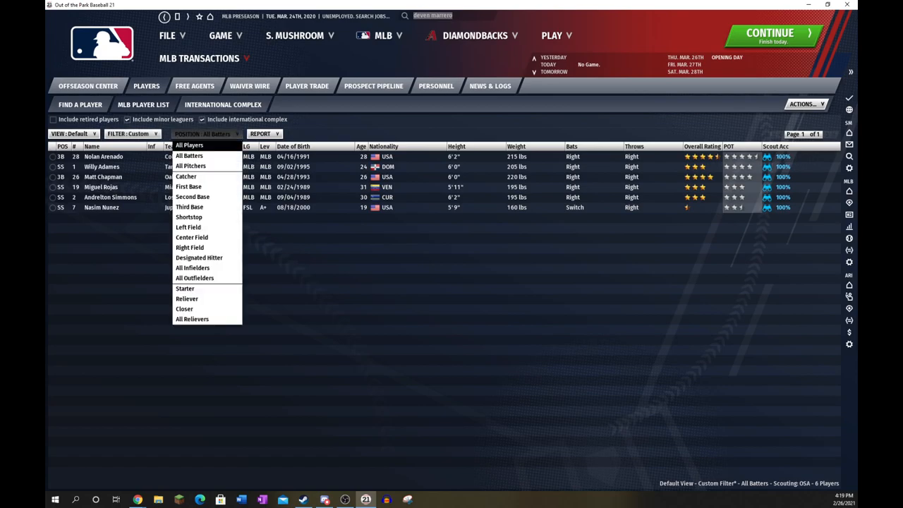
{"action": "left_click", "coordinate": [131, 134]}
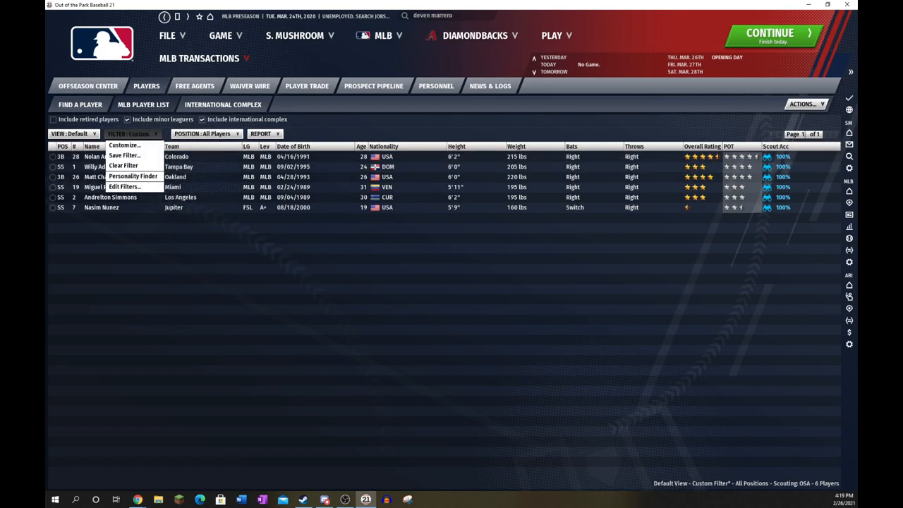
- Add an Infield Arm at least 65 condition and set Infield Range to 50
{"action": "left_click", "coordinate": [124, 187]}
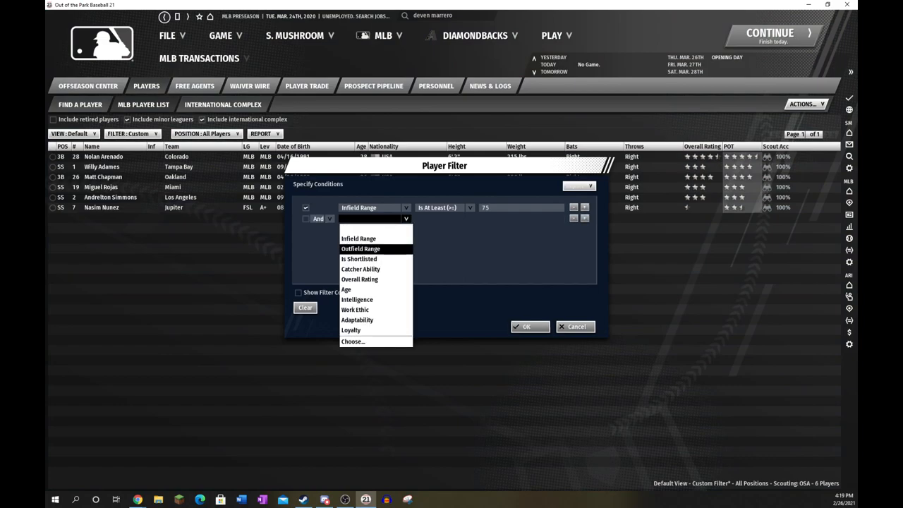
{"action": "mouse_move", "coordinate": [350, 330]}
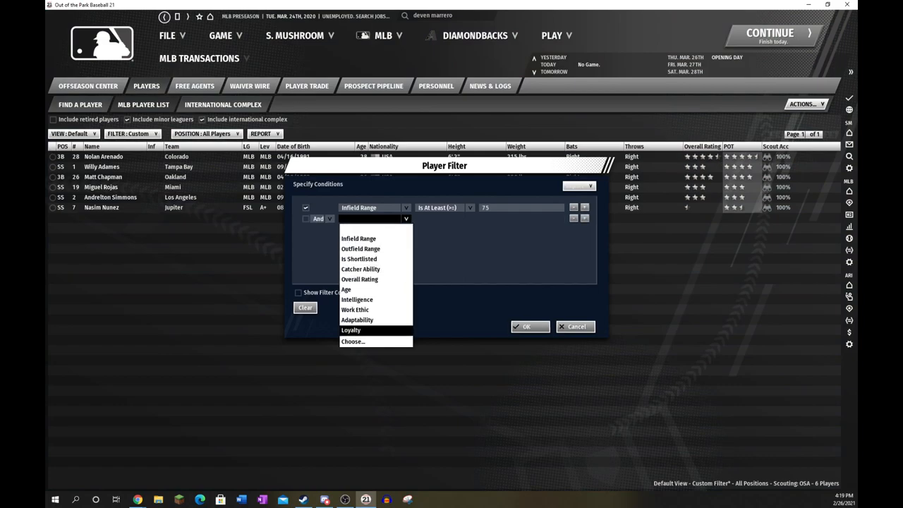
{"action": "left_click", "coordinate": [352, 341]}
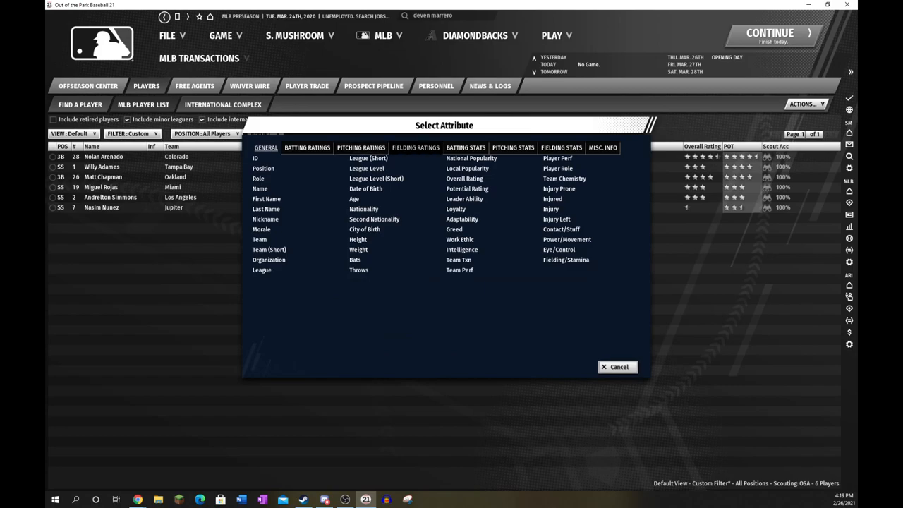
{"action": "left_click", "coordinate": [417, 147]}
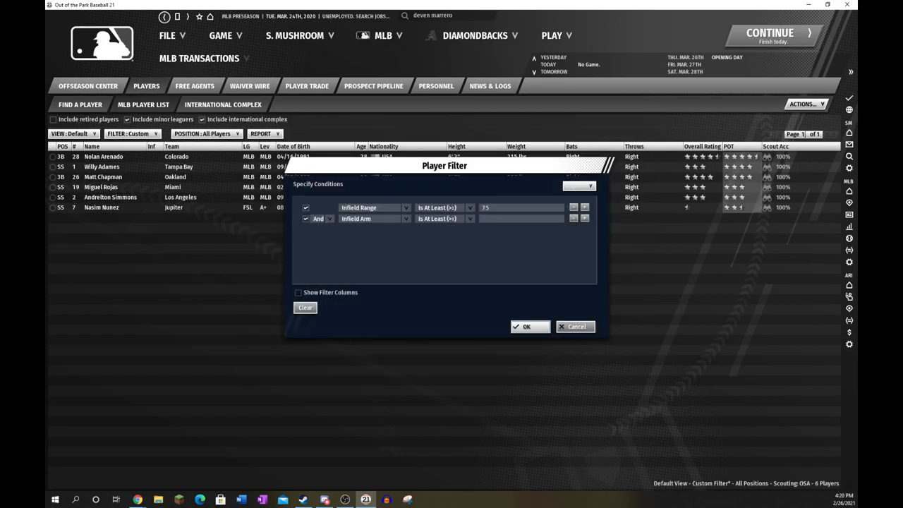
{"action": "type", "text": "65"}
{"action": "type", "text": "50"}
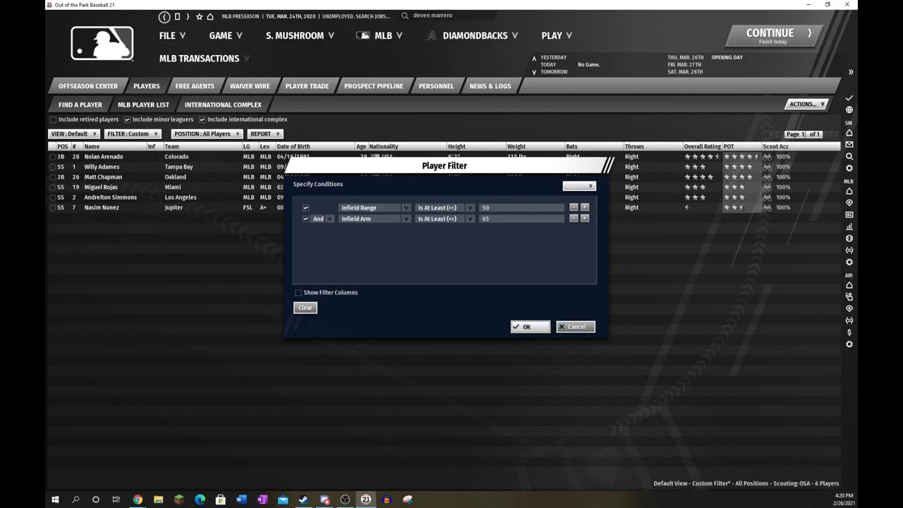
{"action": "left_click", "coordinate": [530, 327]}
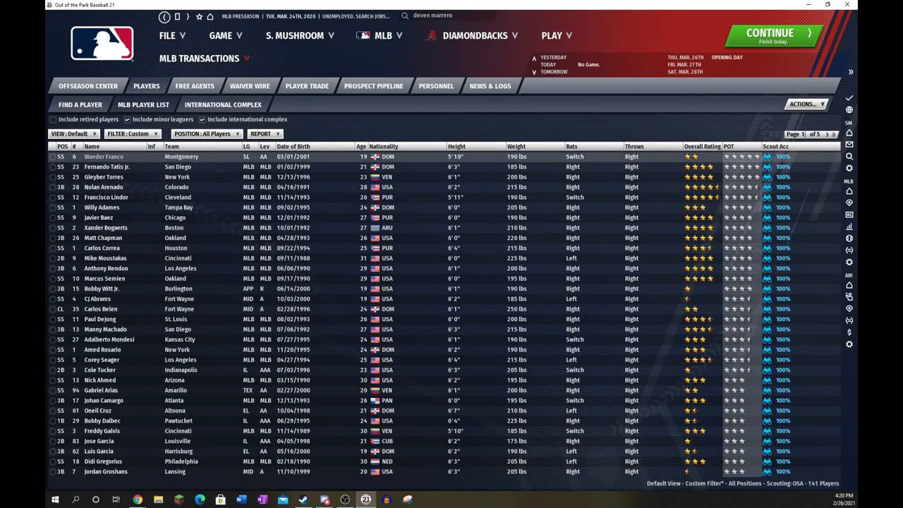
{"action": "double_click", "coordinate": [103, 156]}
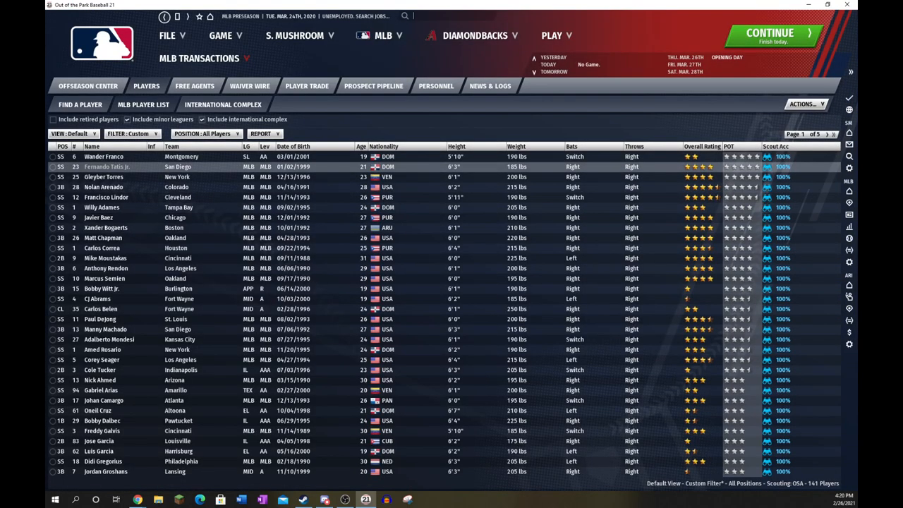
{"action": "double_click", "coordinate": [107, 167]}
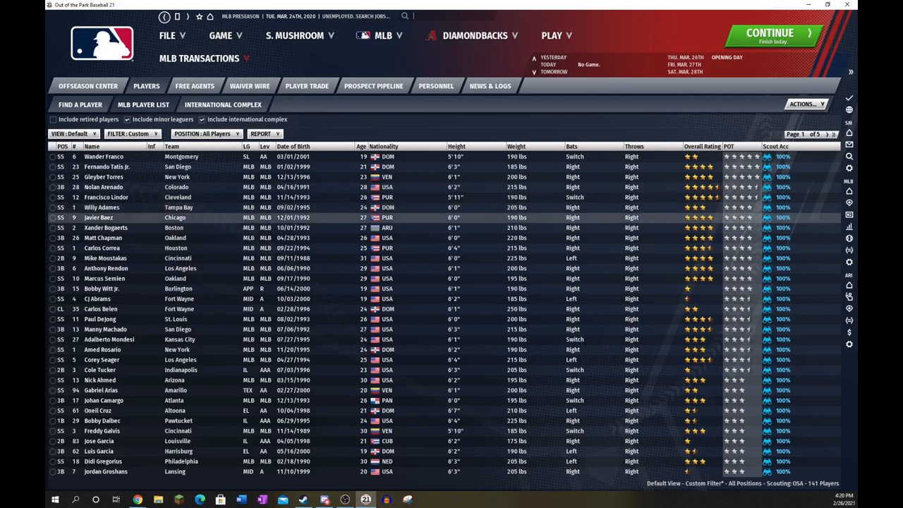
{"action": "left_click", "coordinate": [105, 227]}
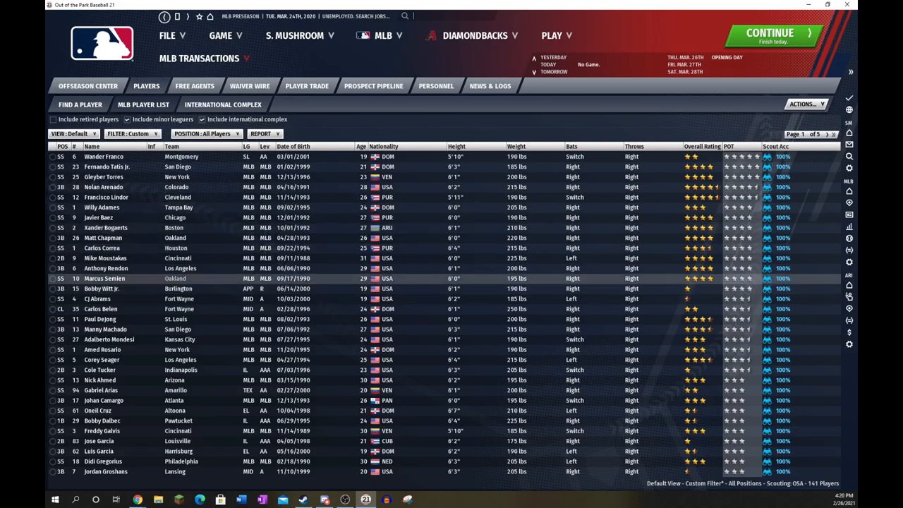
{"action": "left_click", "coordinate": [102, 289]}
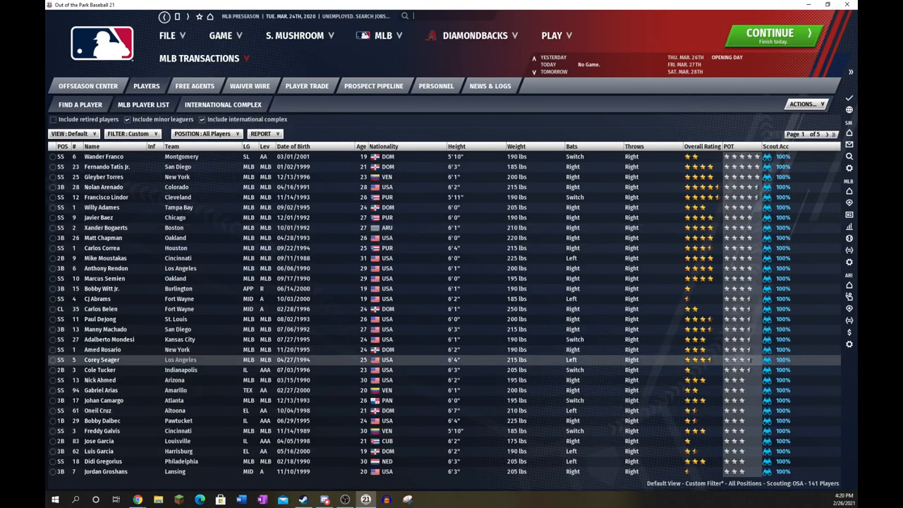
{"action": "mouse_move", "coordinate": [104, 258]}
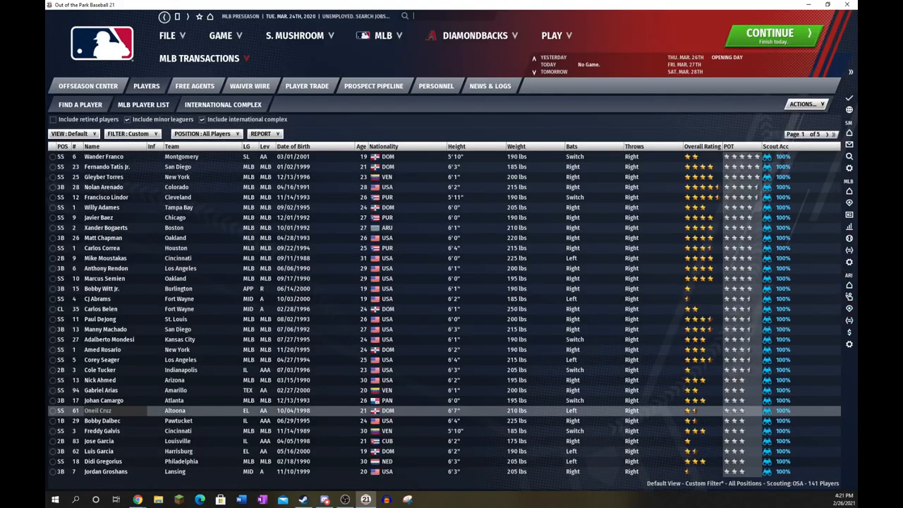
{"action": "double_click", "coordinate": [97, 410]}
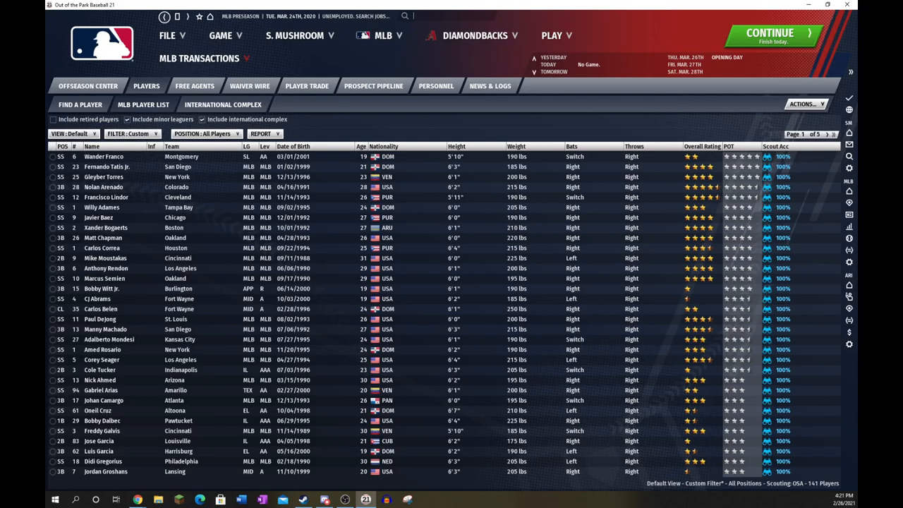
{"action": "left_click", "coordinate": [172, 146]}
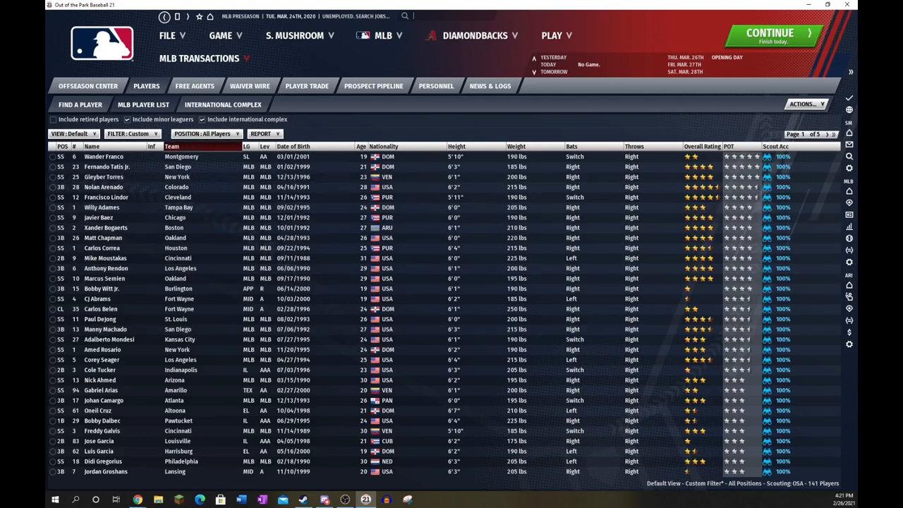
{"action": "left_click", "coordinate": [114, 134]}
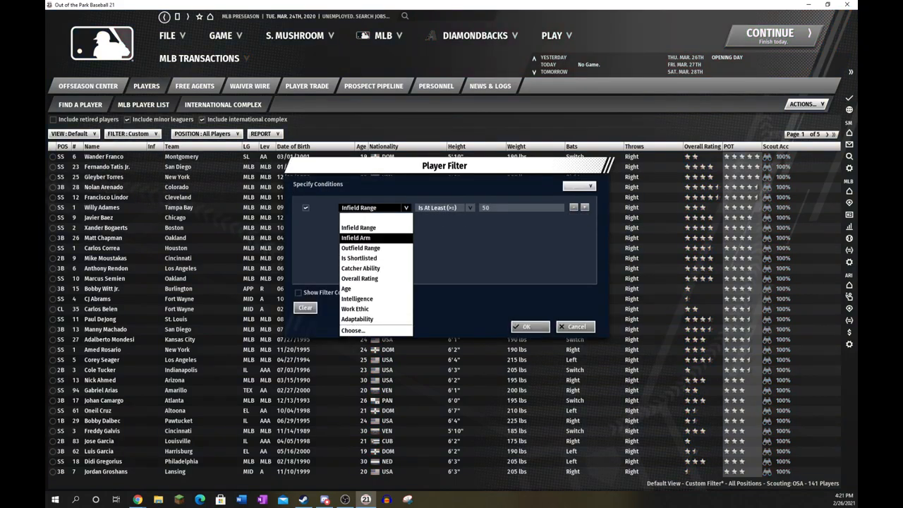
{"action": "left_click", "coordinate": [360, 268]}
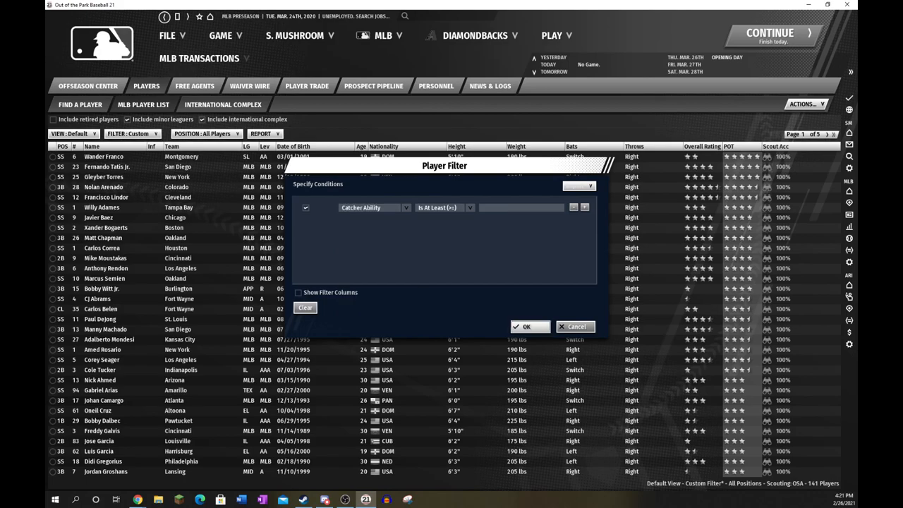
{"action": "type", "text": "75"}
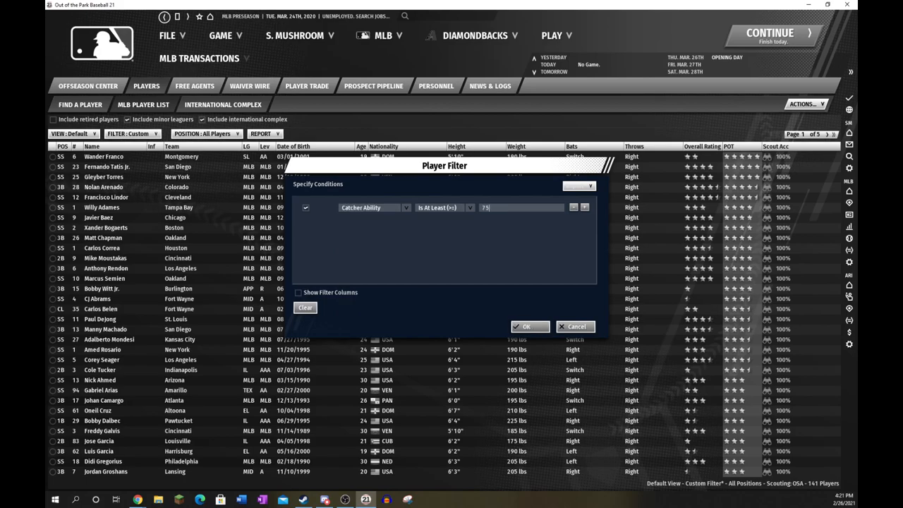
{"action": "left_click", "coordinate": [530, 327]}
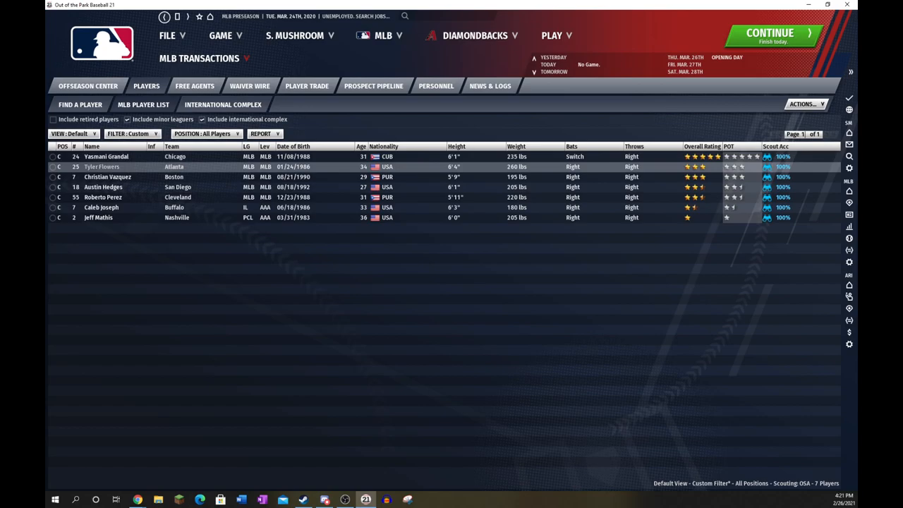
{"action": "double_click", "coordinate": [106, 156]}
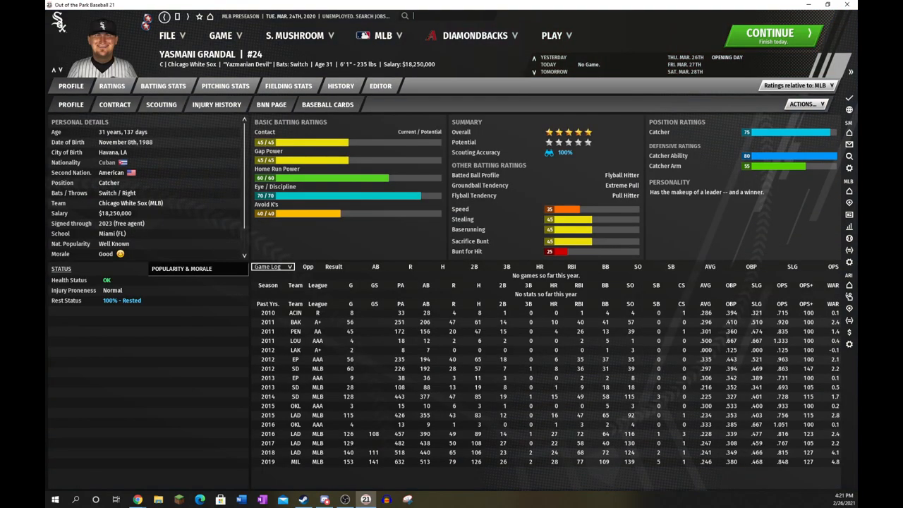